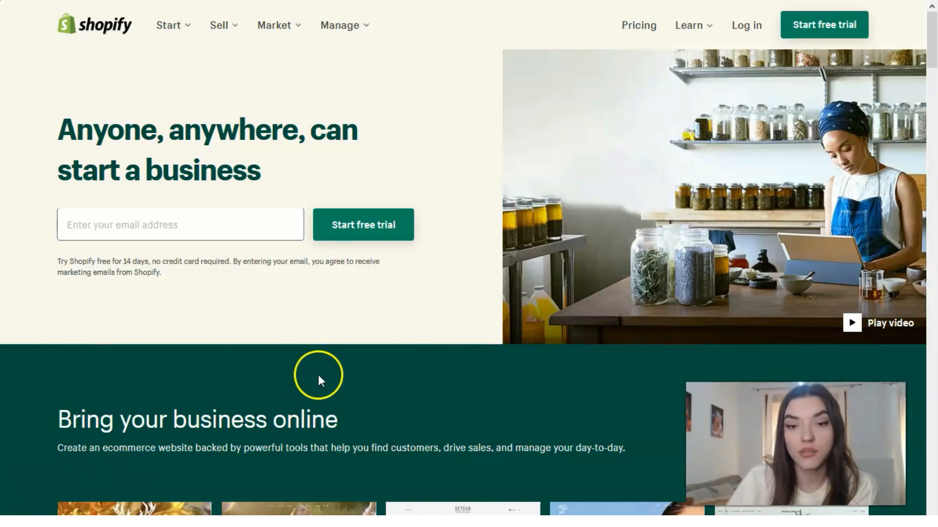
mouse_move(27, 508)
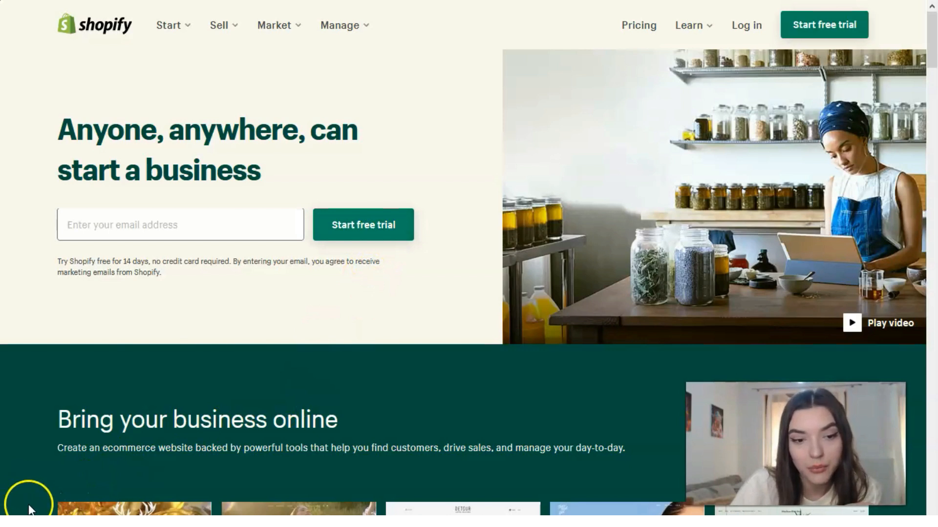
- Start the Shopify free trial sign-up from the homepage
left_click(363, 225)
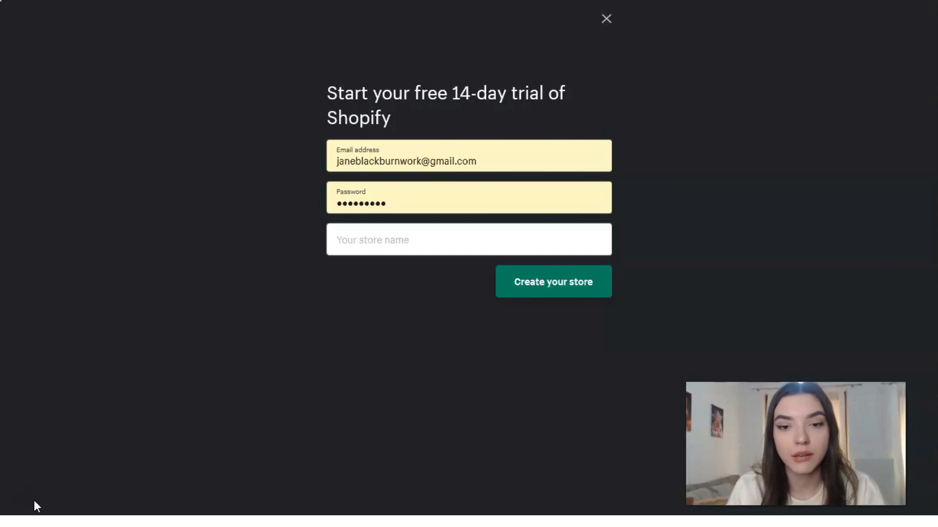
- Name the store 'yourperfectbeatystore' and create it
left_click(468, 239)
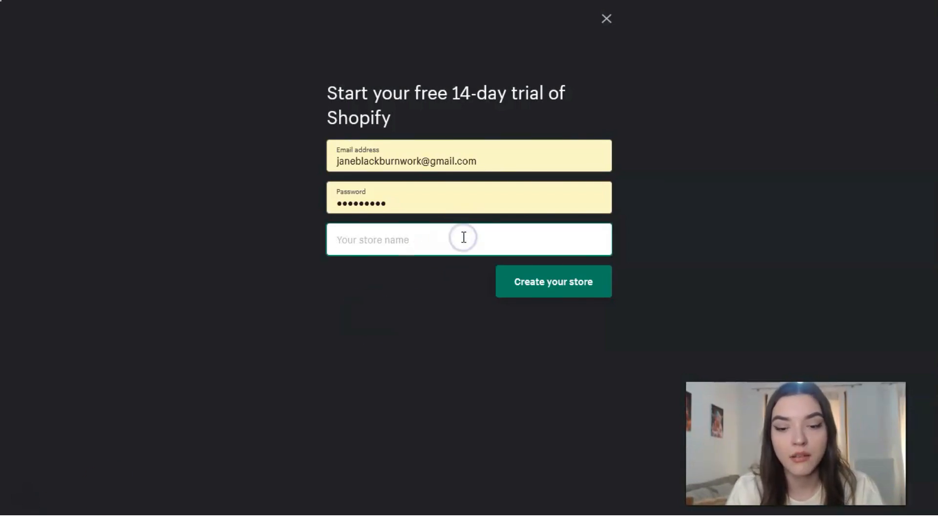
type("yourperfectb")
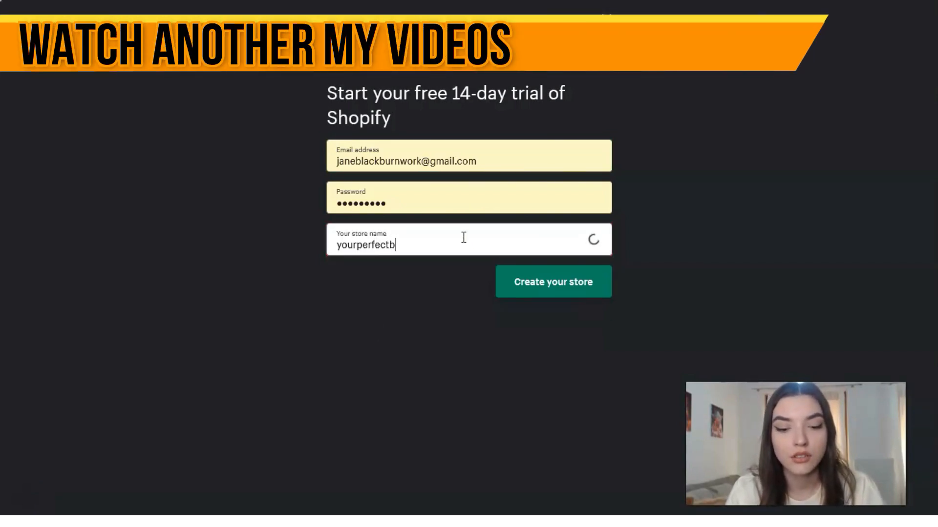
type("eat")
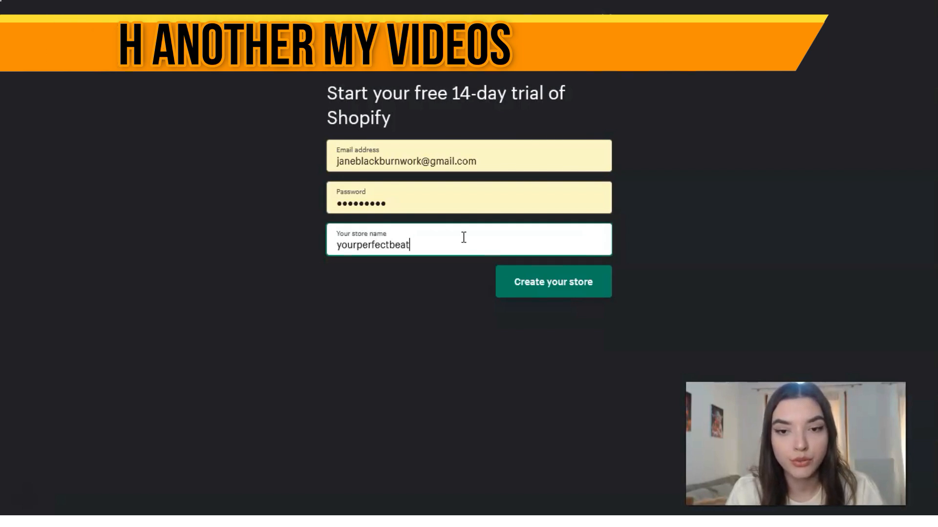
type("ystor")
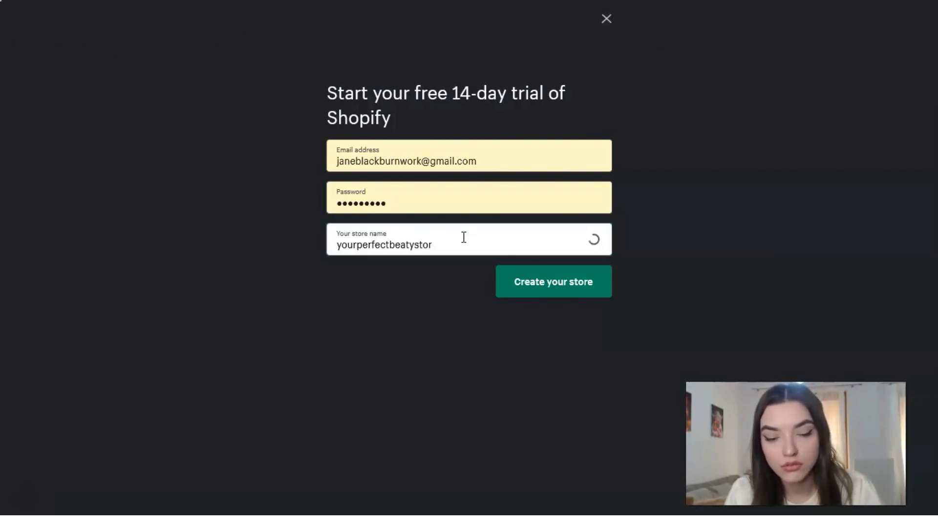
type("e")
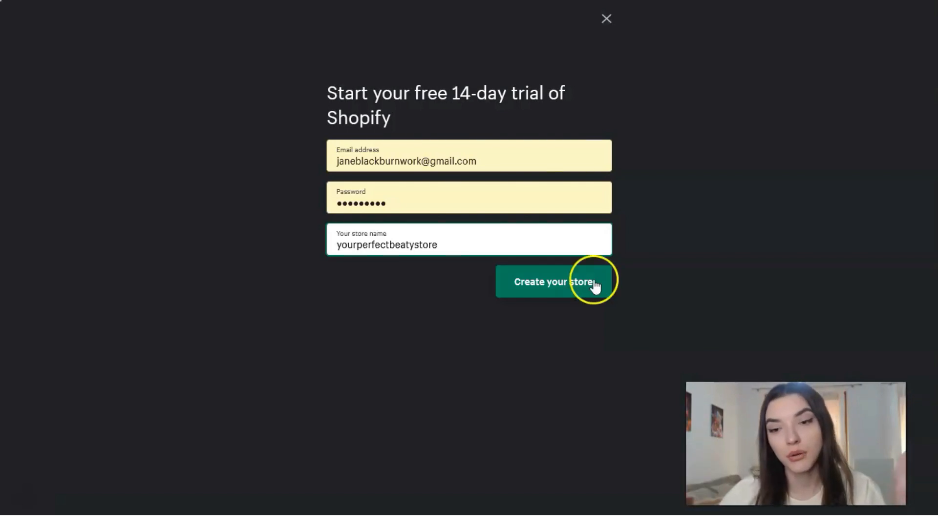
left_click(552, 282)
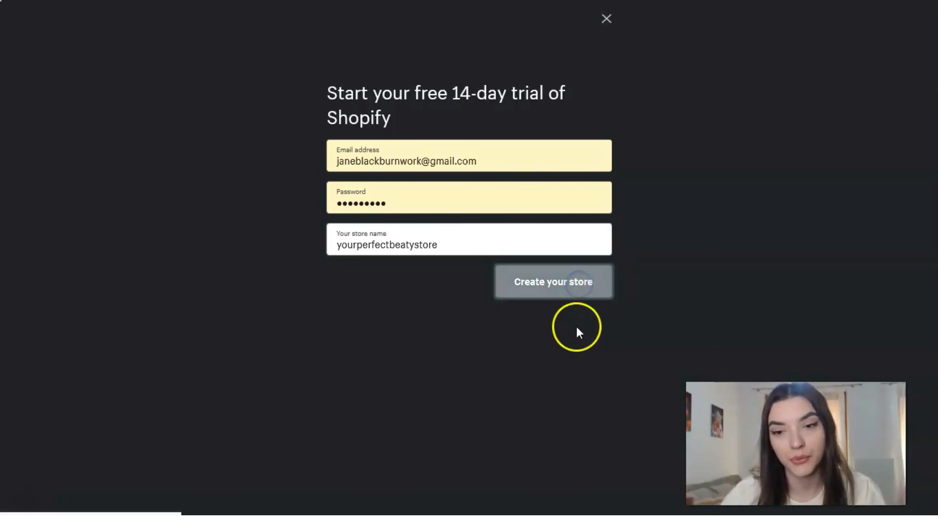
left_click(552, 281)
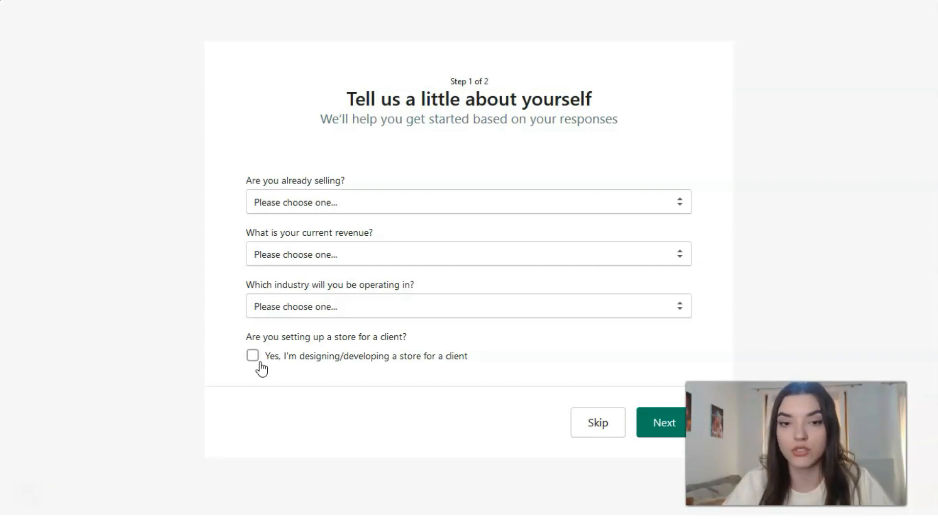
- Answer onboarding: just playing around, logo help, Beauty industry, building for a client
left_click(467, 203)
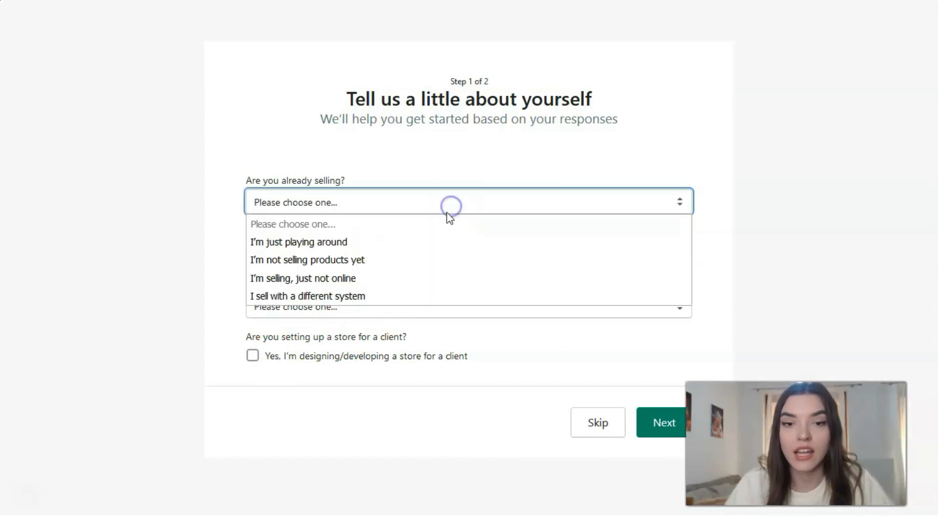
left_click(298, 242)
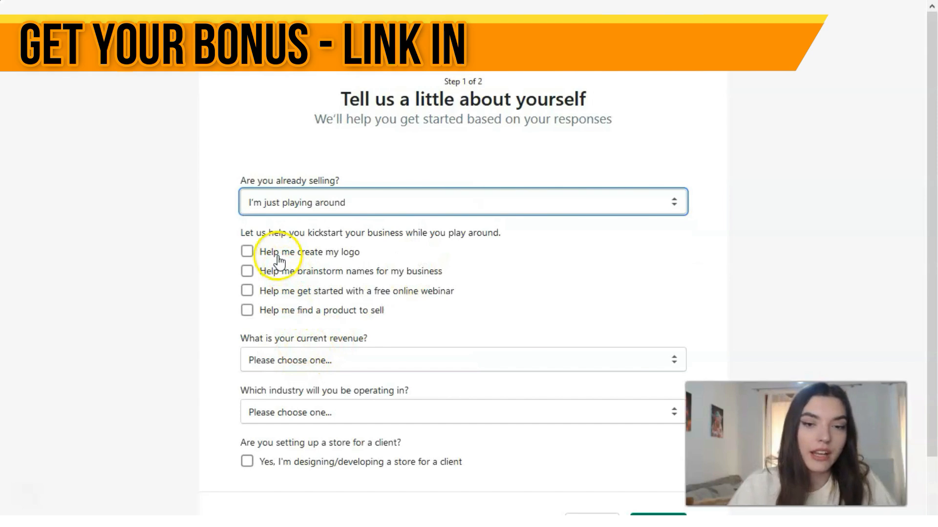
left_click(247, 252)
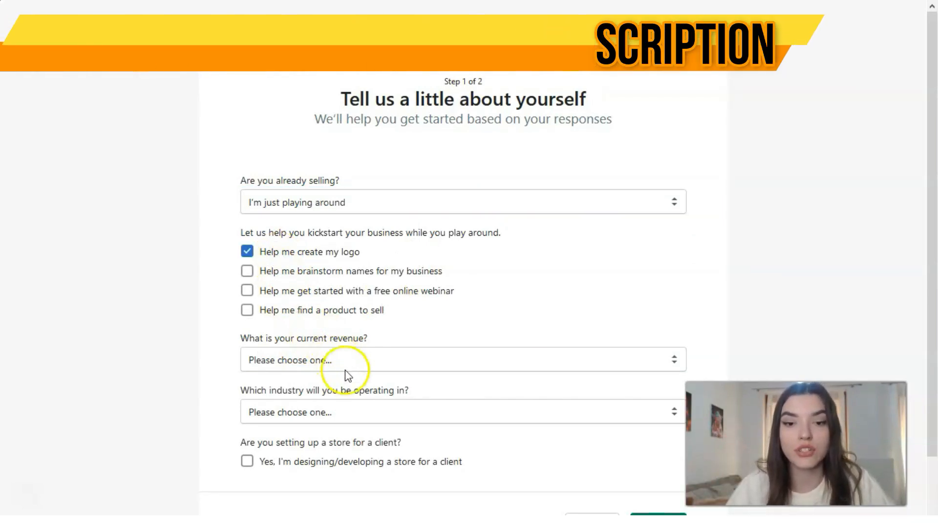
left_click(461, 412)
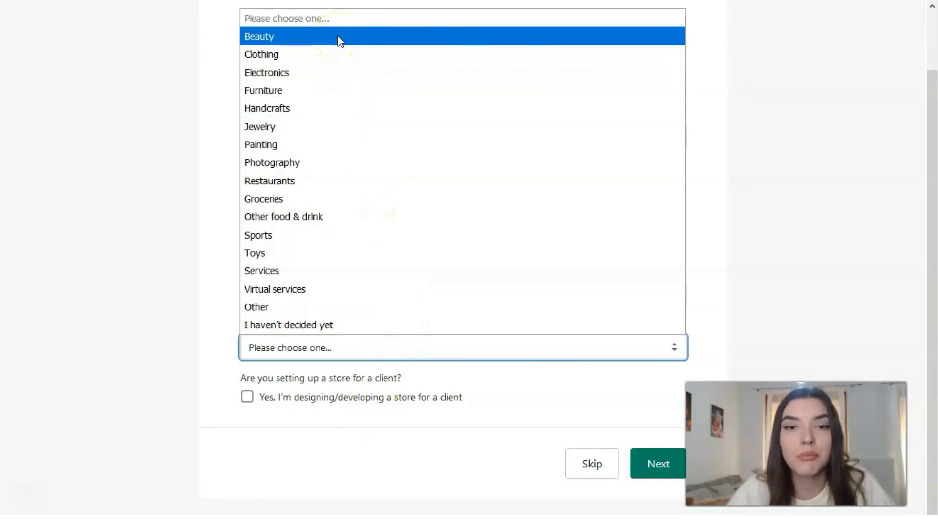
left_click(259, 36)
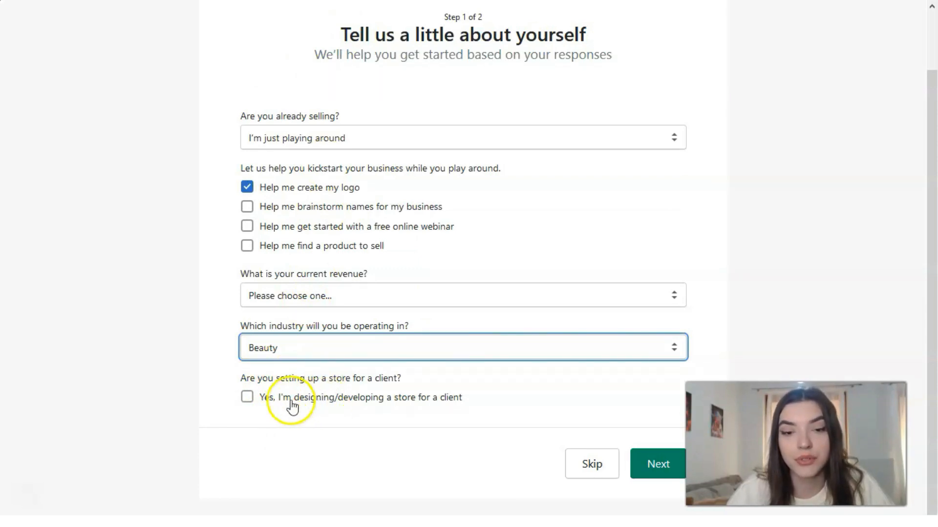
left_click(247, 397)
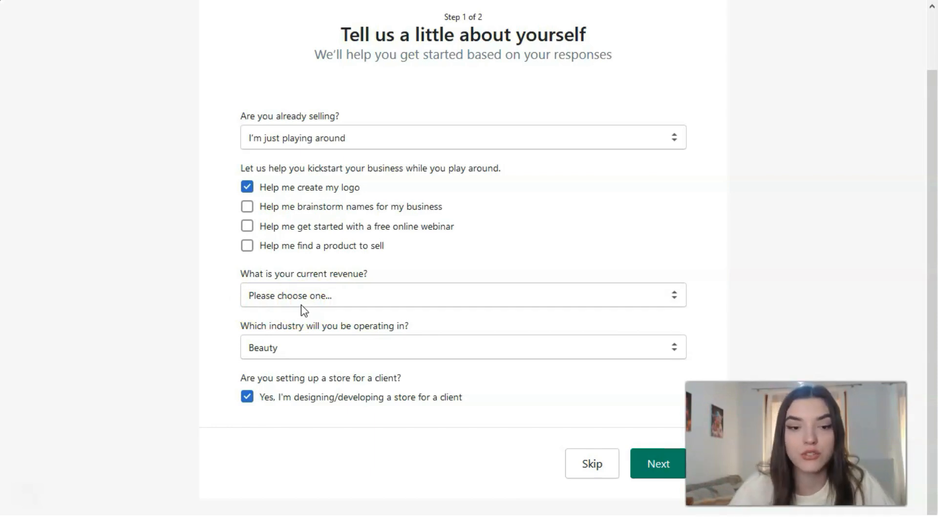
left_click(657, 463)
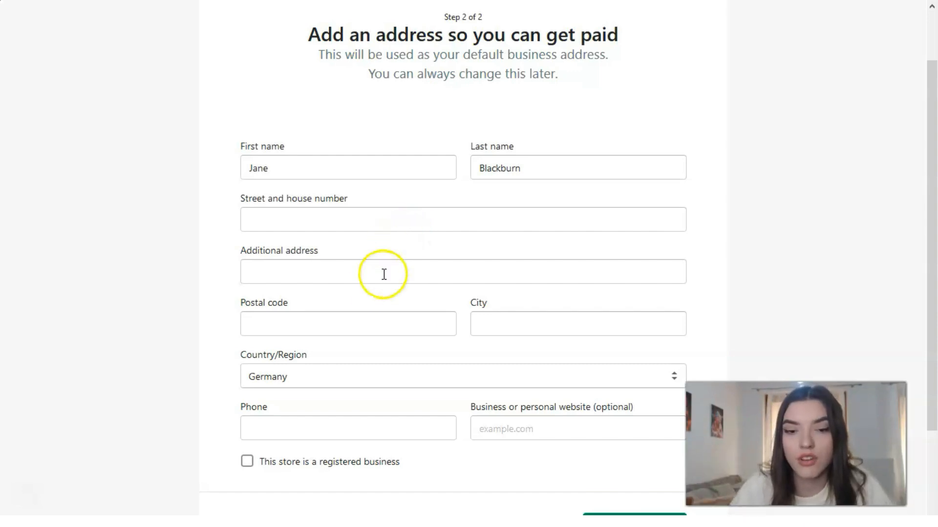
- Finish the address step and enter the new store's admin home
scroll("down", 3)
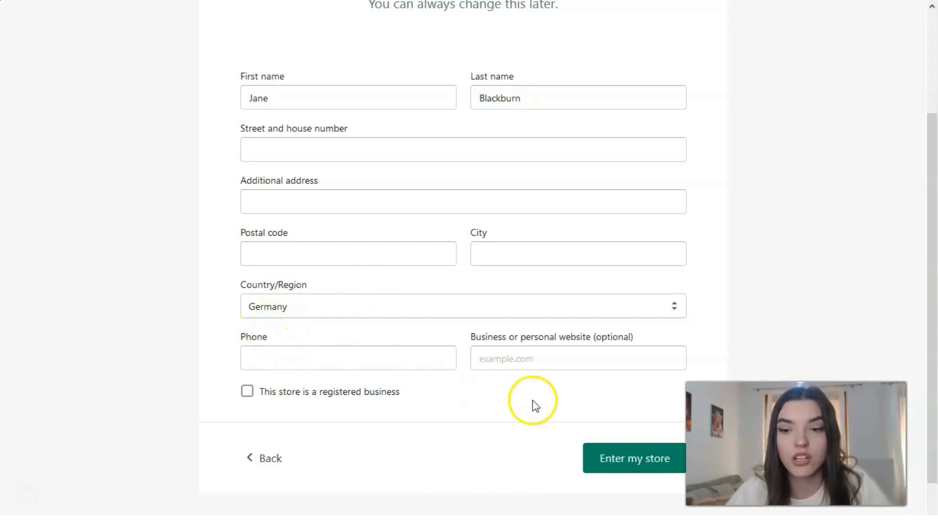
left_click(634, 458)
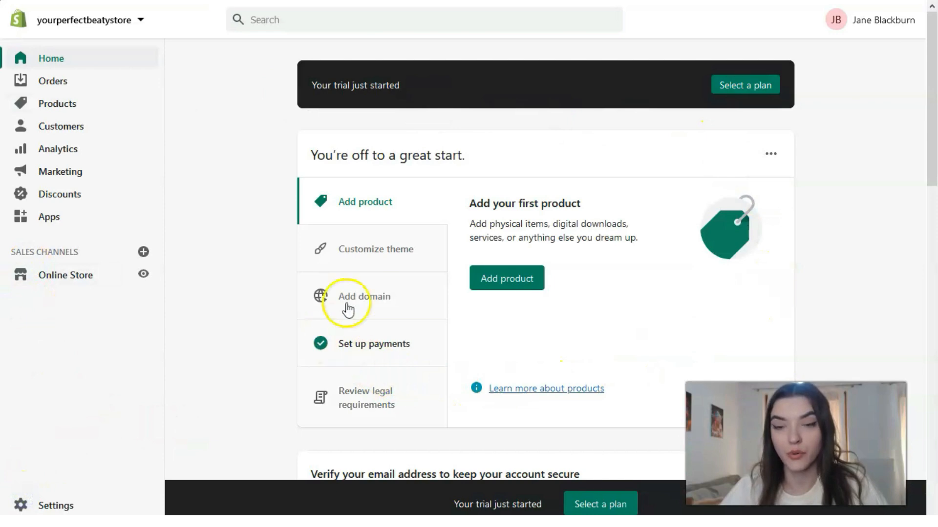
mouse_move(535, 314)
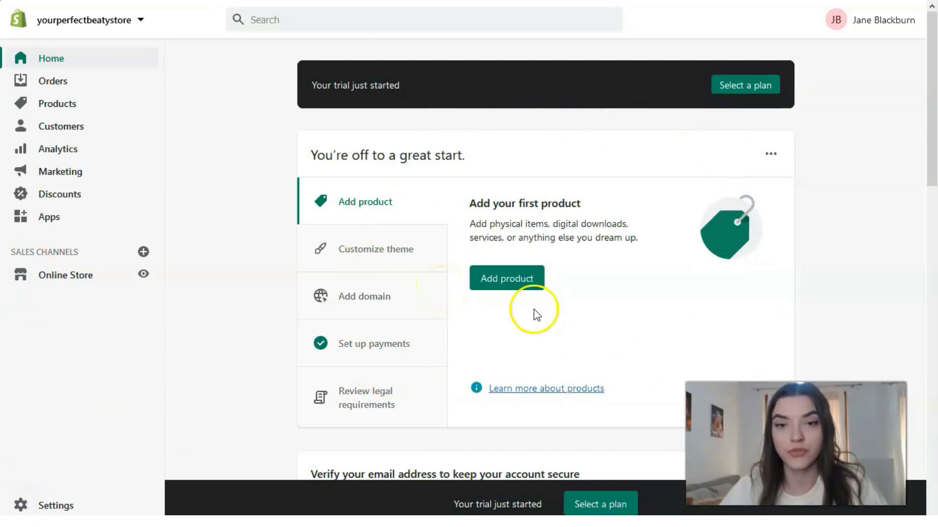
mouse_move(368, 101)
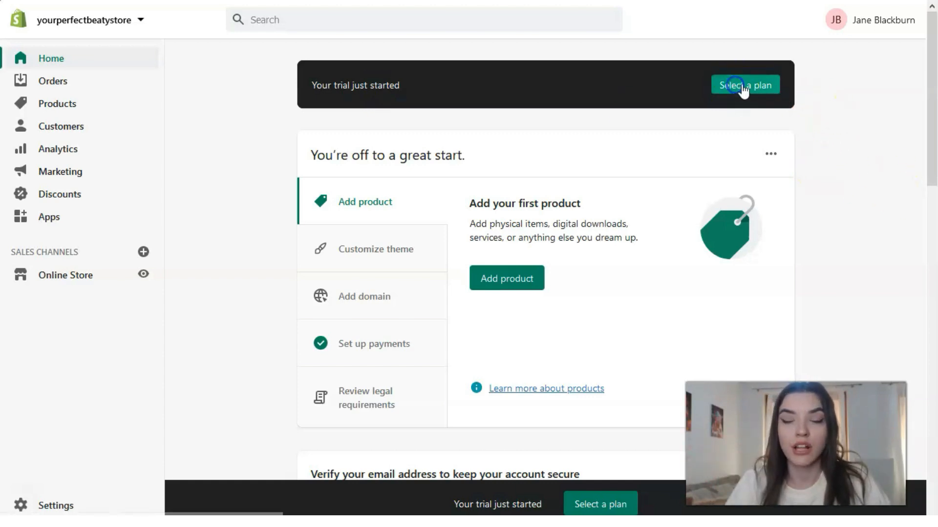
- View the plan picker comparing Basic Shopify, Shopify and Advanced Shopify details
left_click(745, 85)
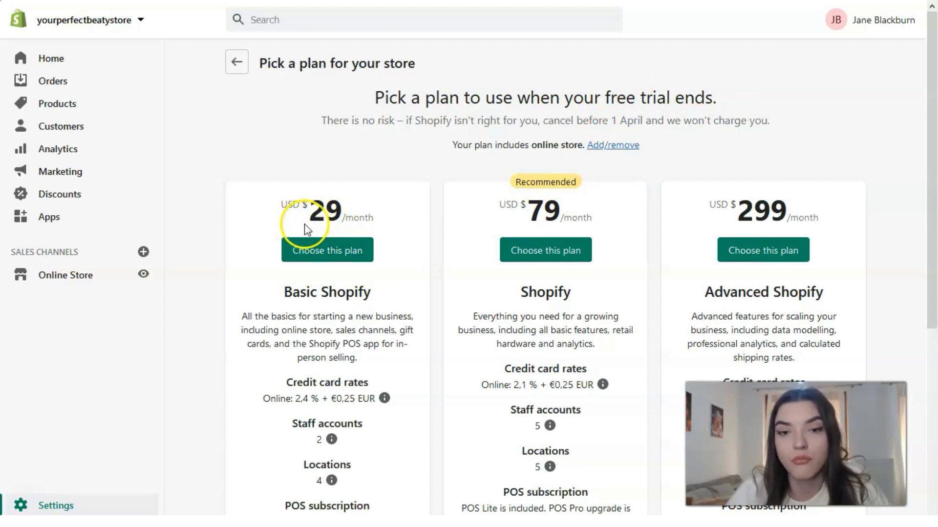
mouse_move(356, 231)
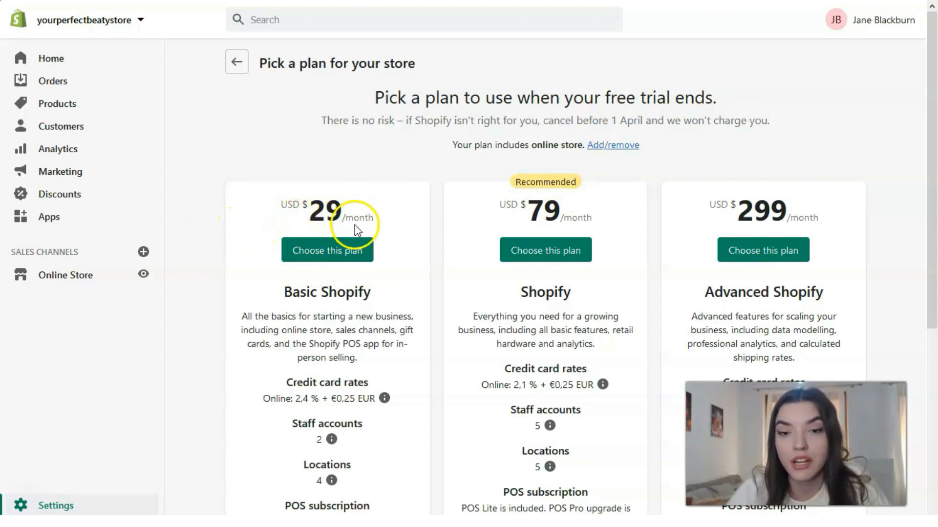
mouse_move(794, 237)
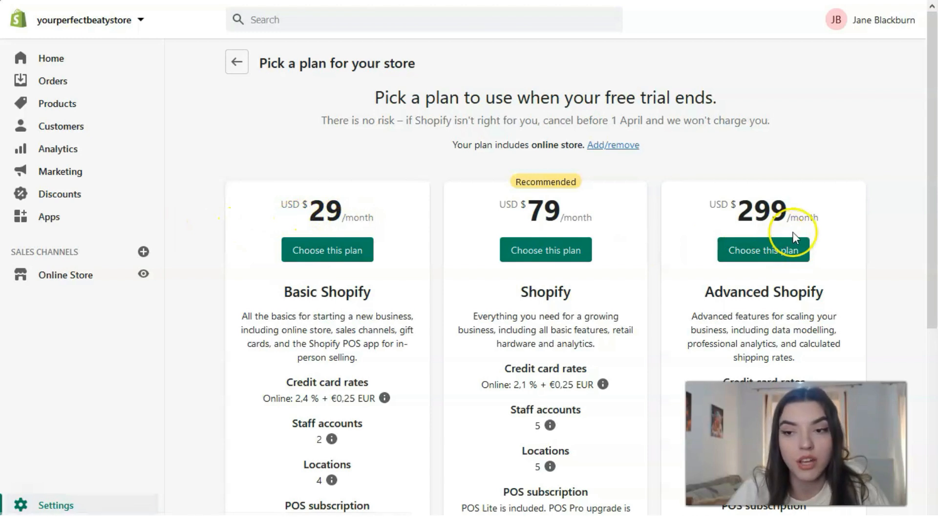
scroll("down", 3)
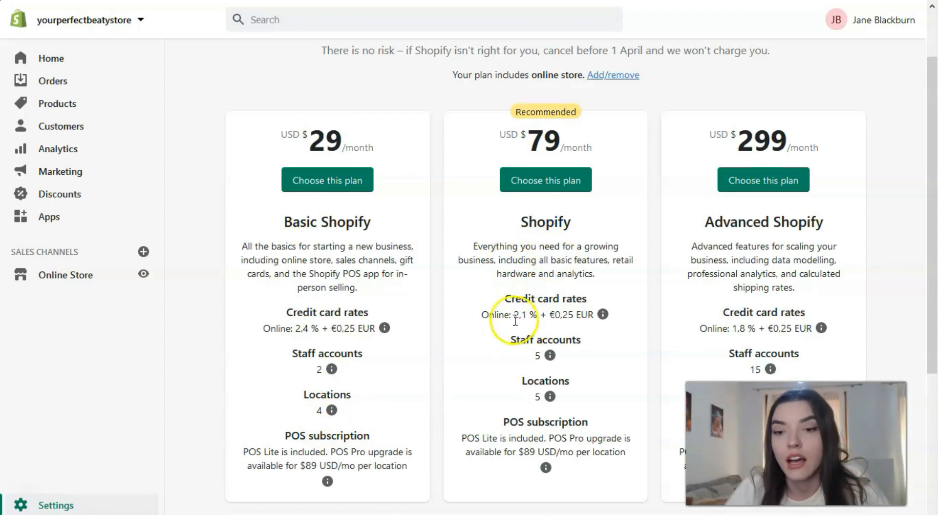
mouse_move(549, 397)
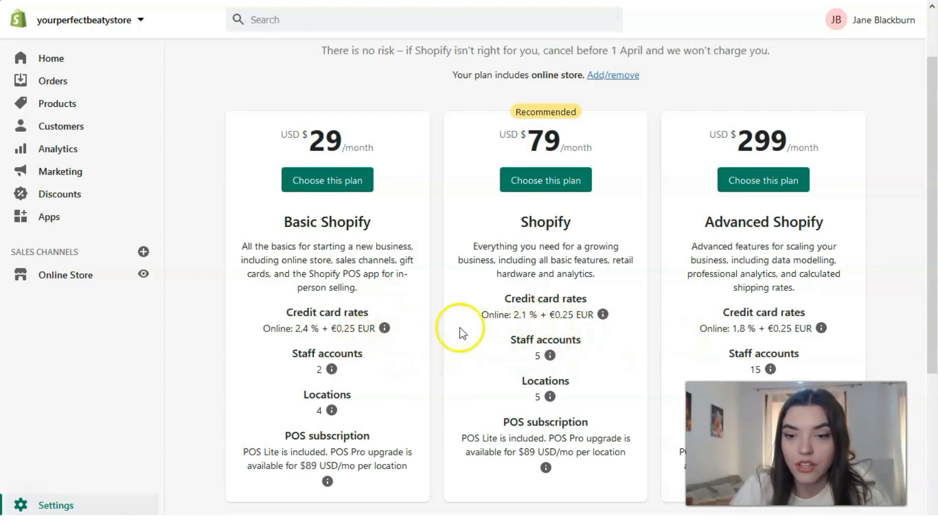
mouse_move(836, 325)
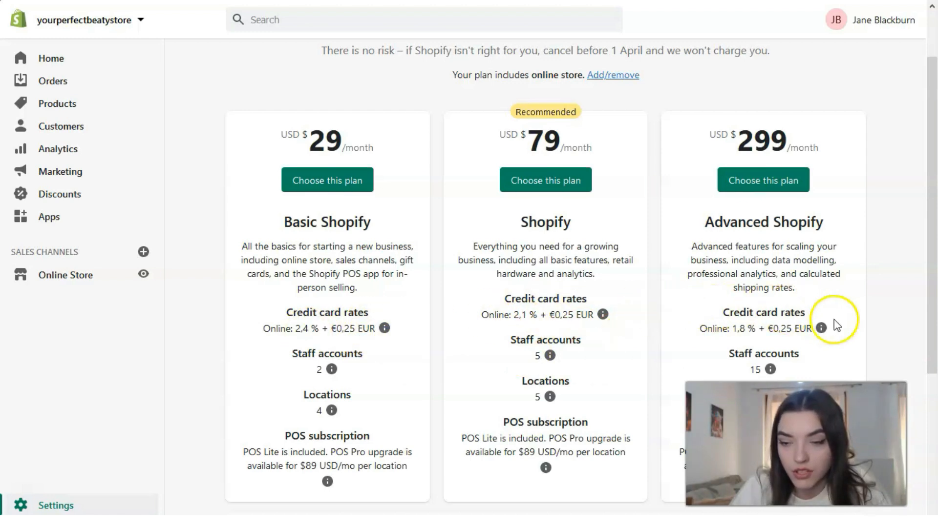
mouse_move(791, 180)
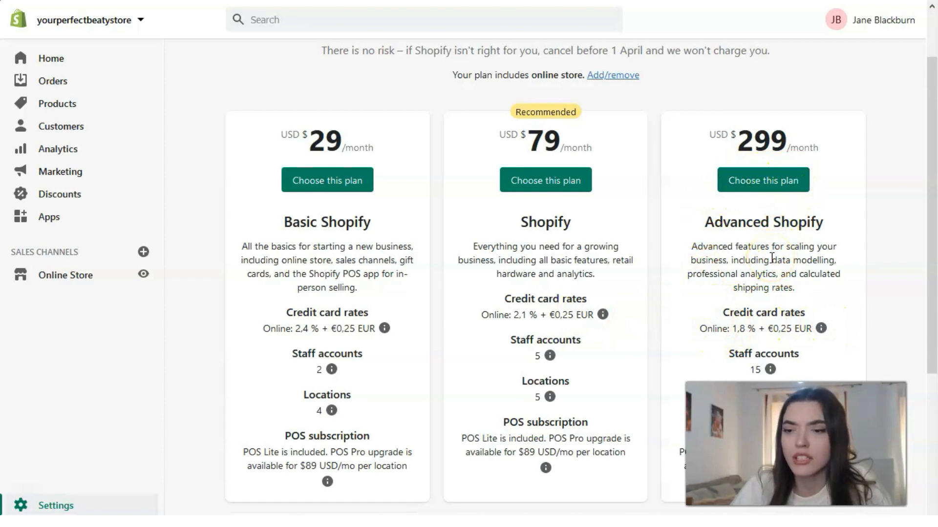
scroll("down", 3)
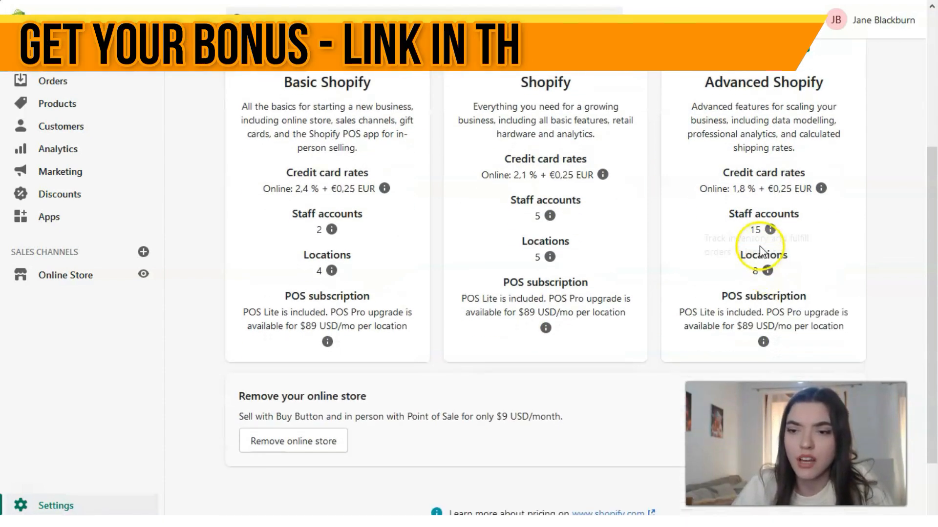
scroll("down", 3)
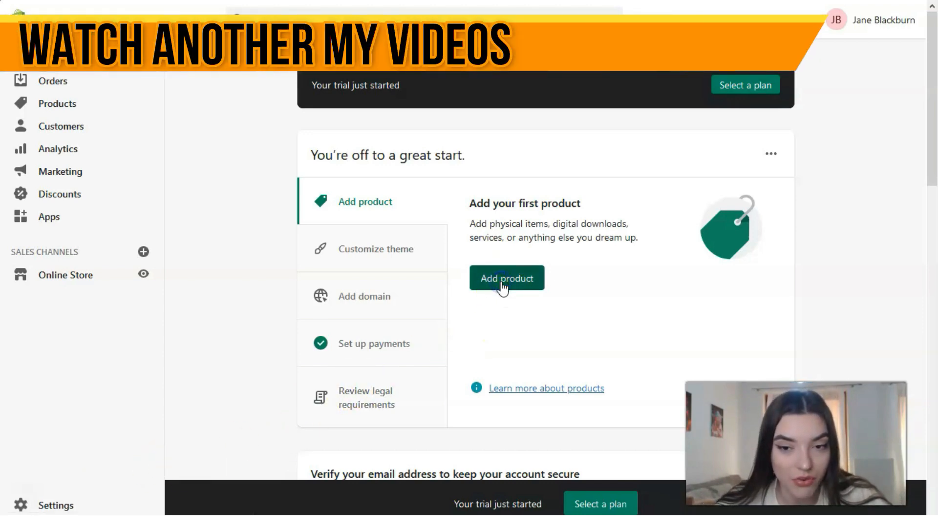
left_click(506, 278)
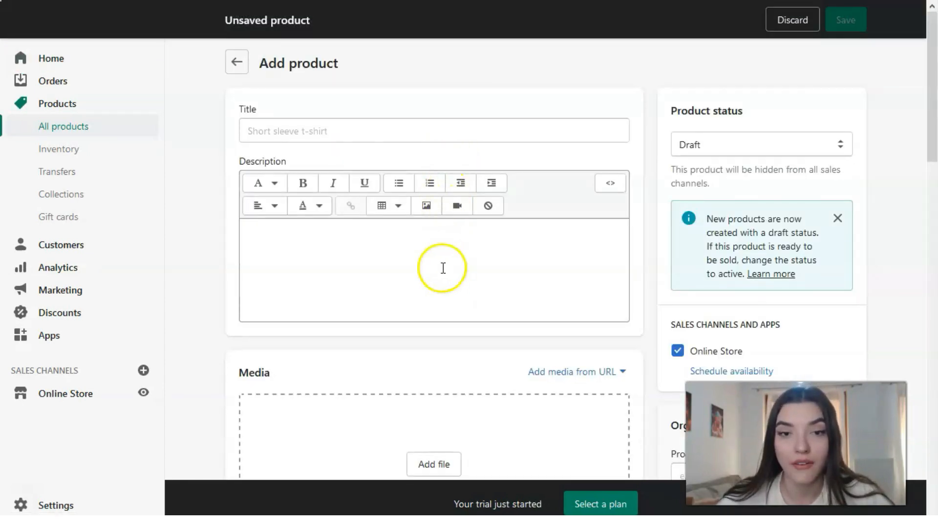
scroll("down", 3)
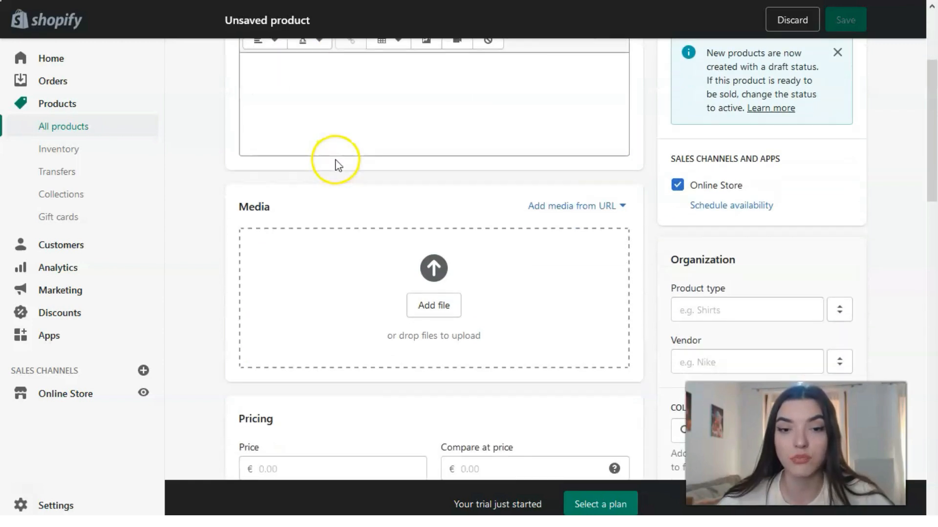
scroll("down", 3)
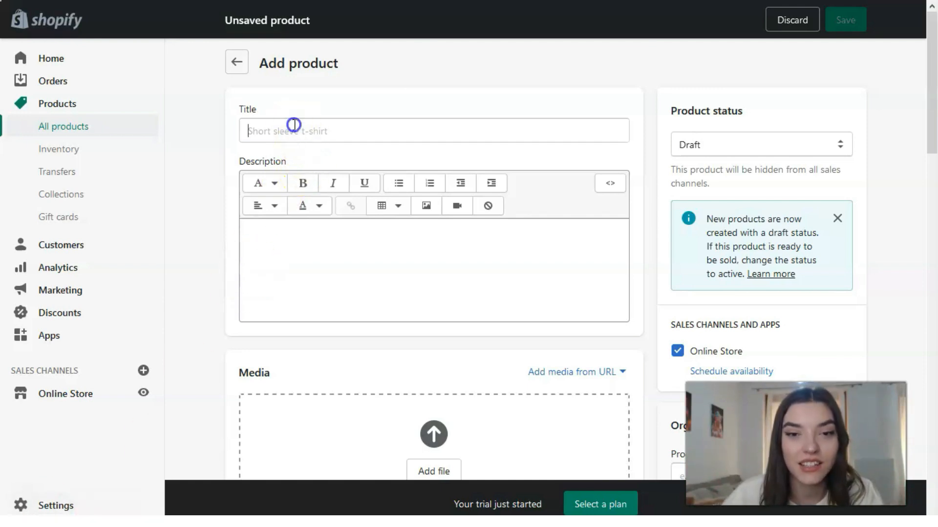
- Title the product 'Tranquillity Scented Candle' and write its description
type("Tranquillity Scented Candle")
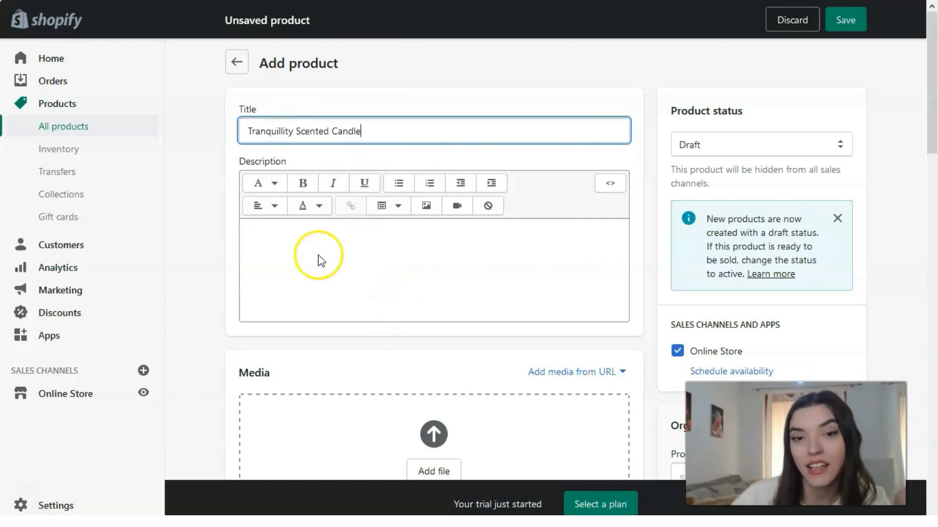
left_click(434, 272)
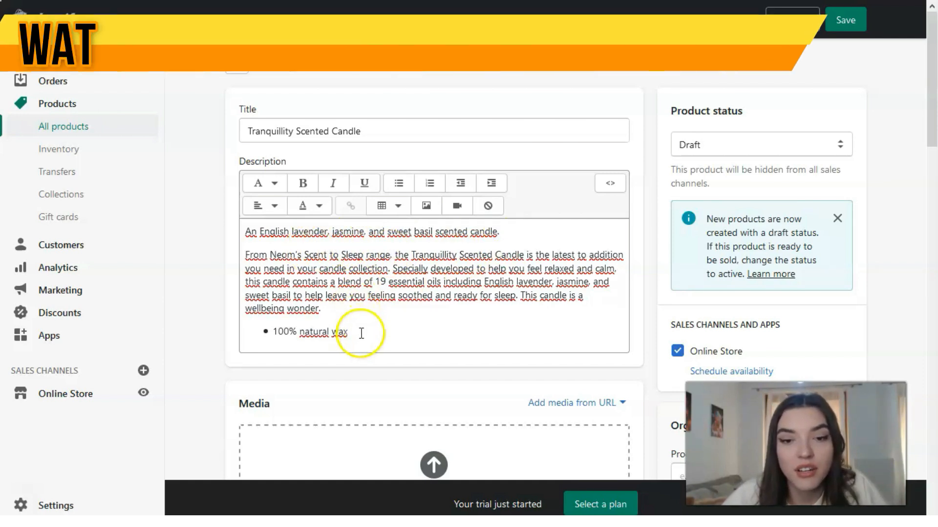
left_click(263, 183)
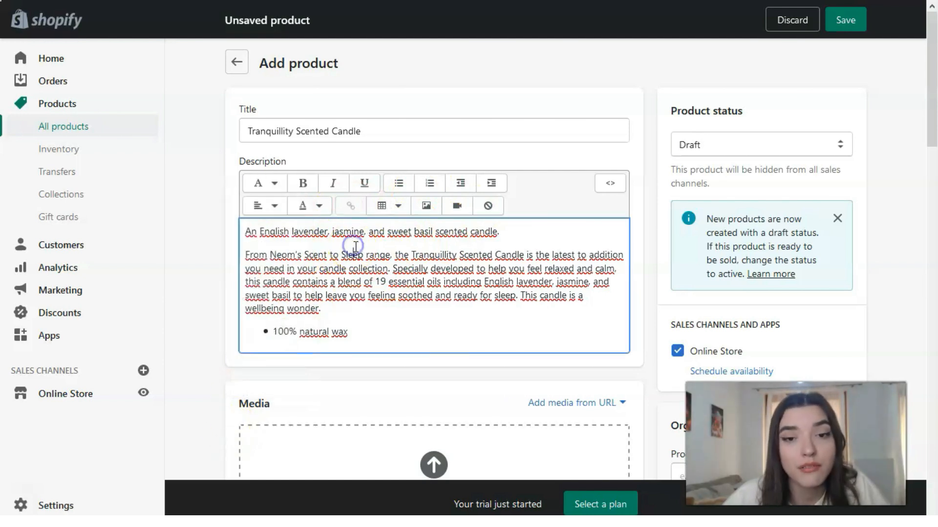
mouse_move(412, 255)
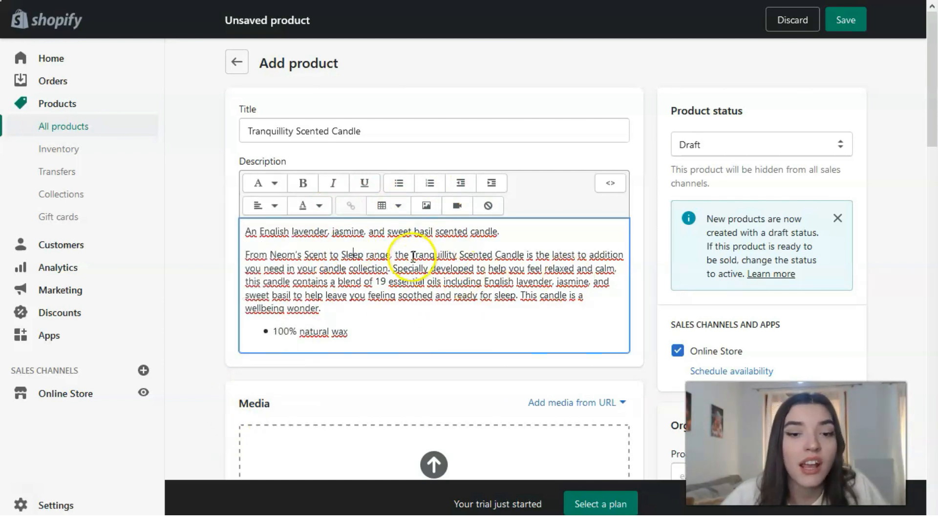
scroll("down", 3)
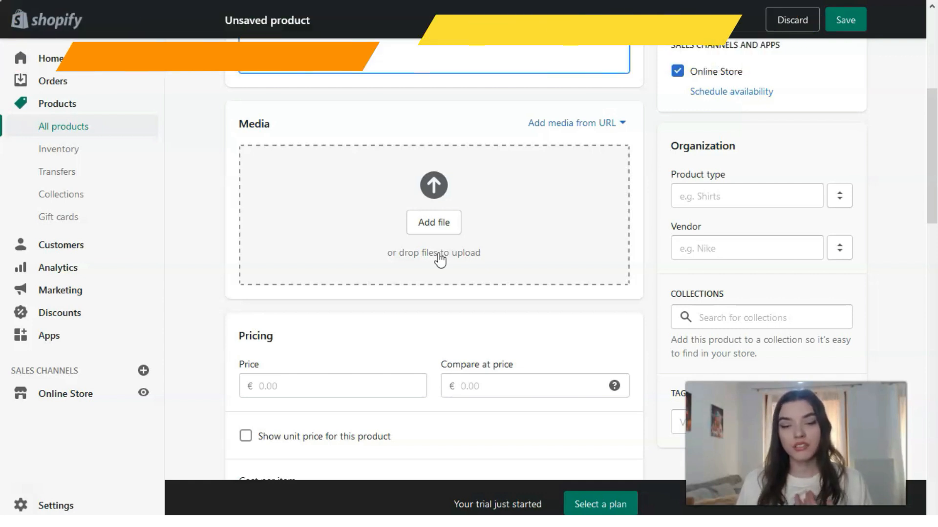
- Add the '100% natural wax' bullet and upload the two candle photos
type("100% natural wax")
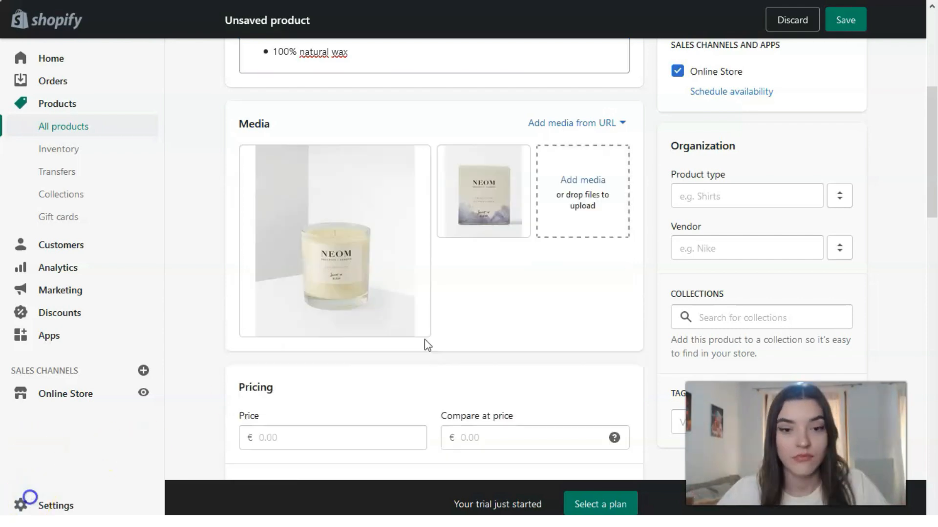
left_click(333, 242)
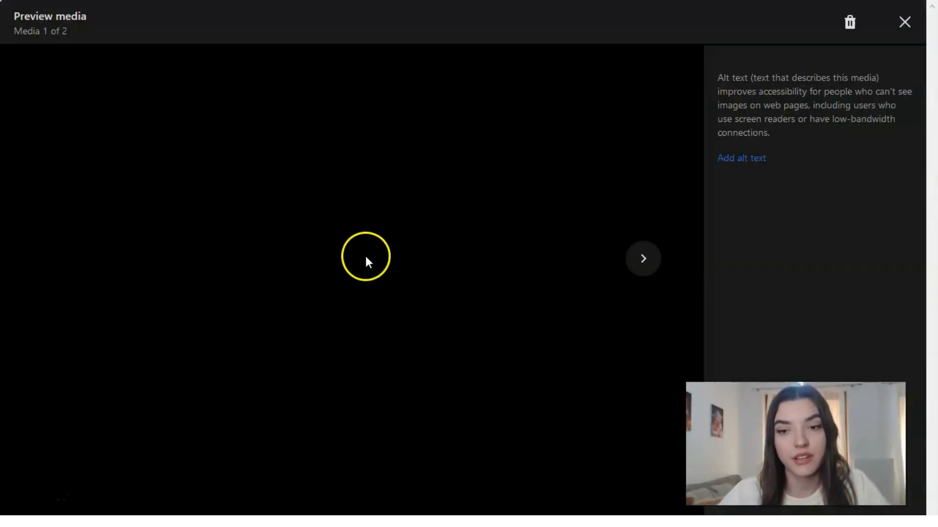
left_click(642, 258)
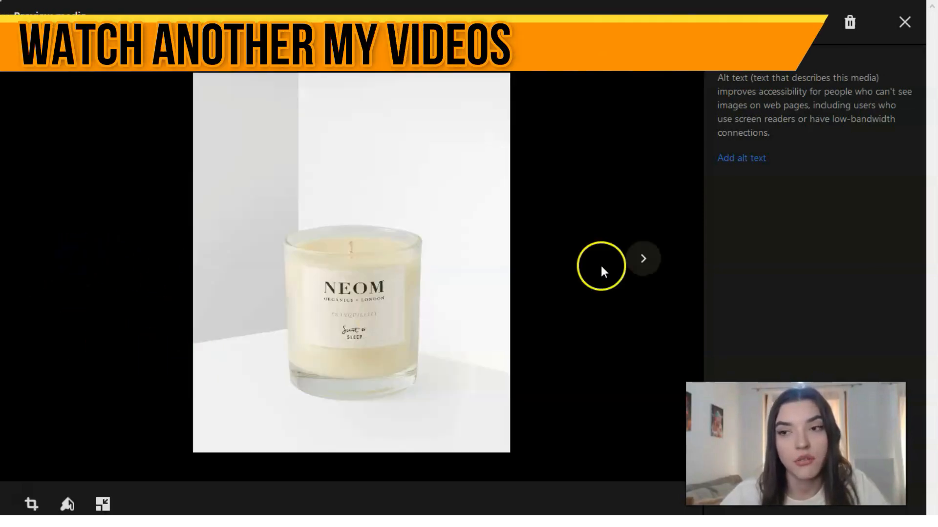
left_click(904, 22)
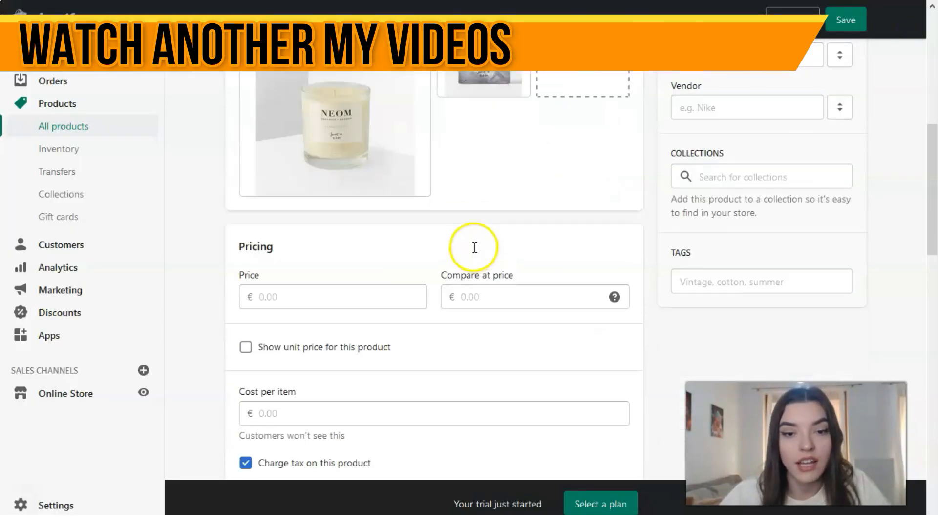
- Fill pricing: price €37.00, compare-at €90.00, cost per item €37.00
scroll("down", 3)
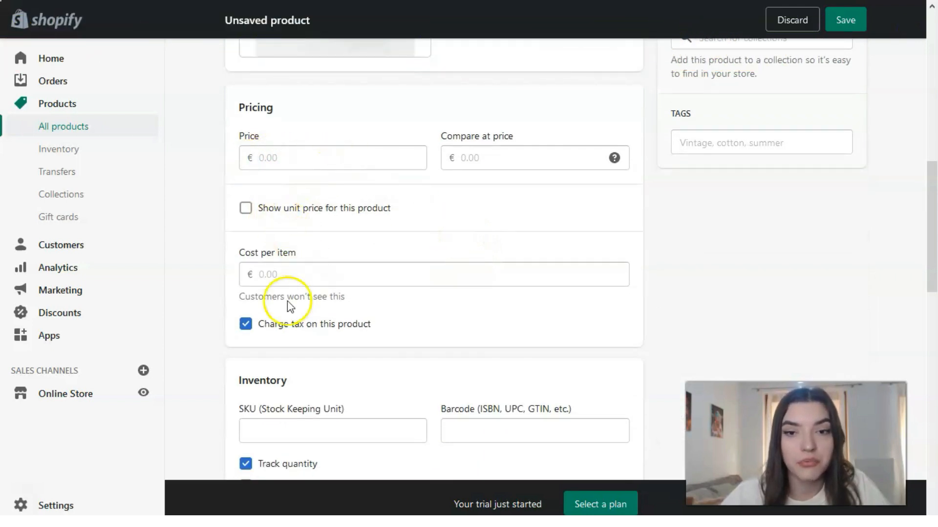
mouse_move(21, 505)
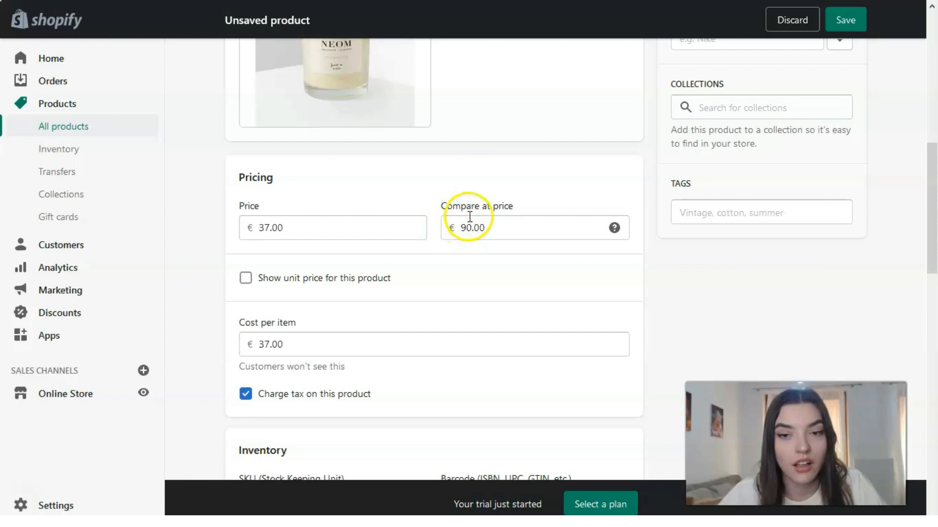
mouse_move(469, 258)
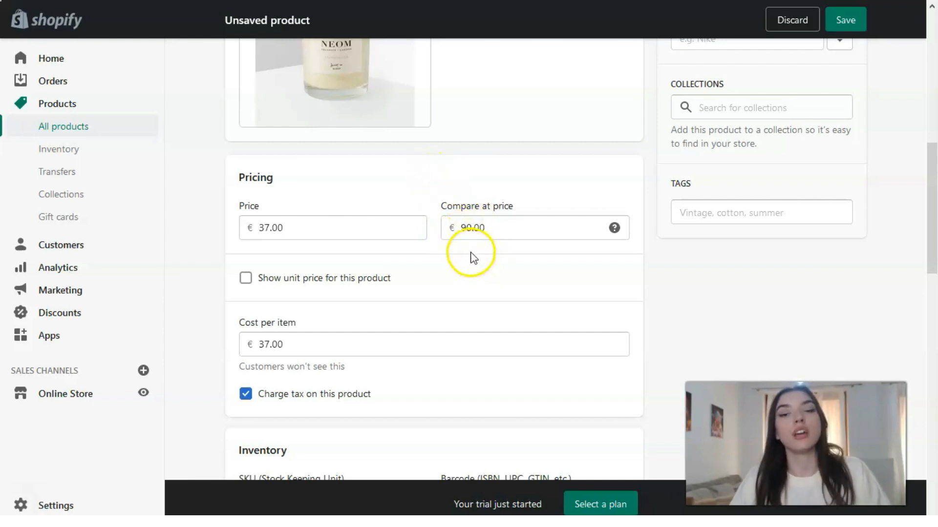
scroll("down", 3)
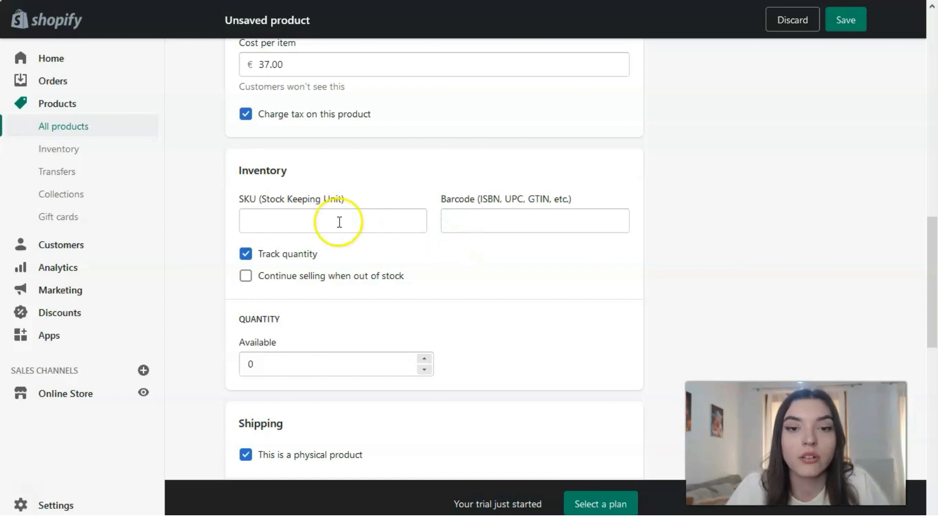
- Set available stock to 20 and shipping weight to 185.0, choosing its unit
scroll("down", 3)
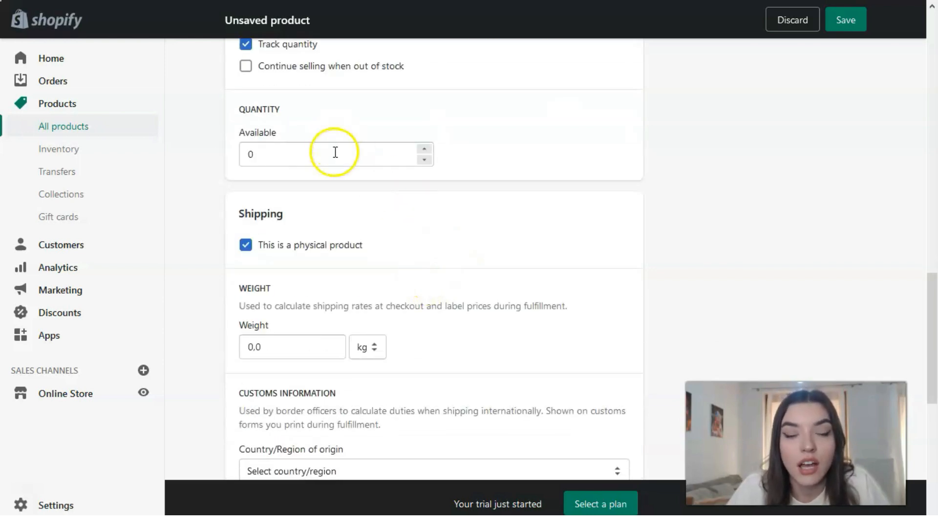
left_click(311, 154)
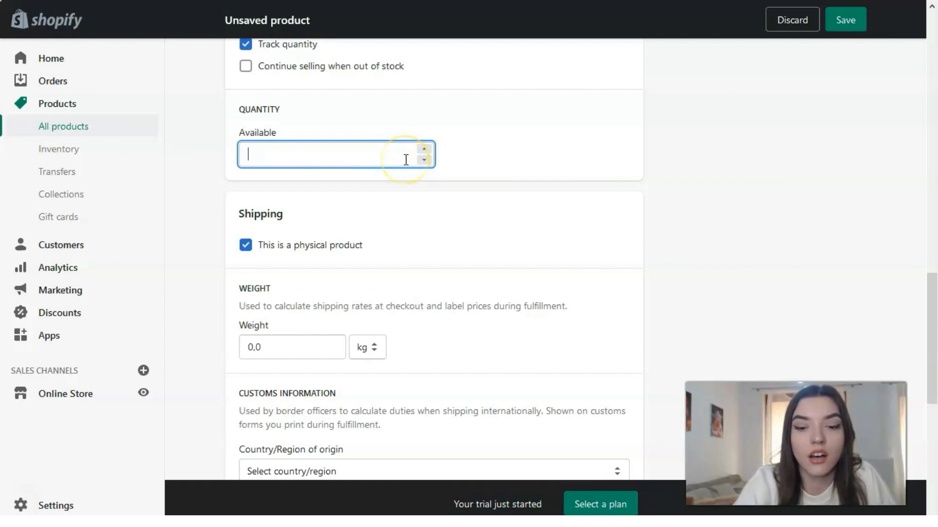
type("20")
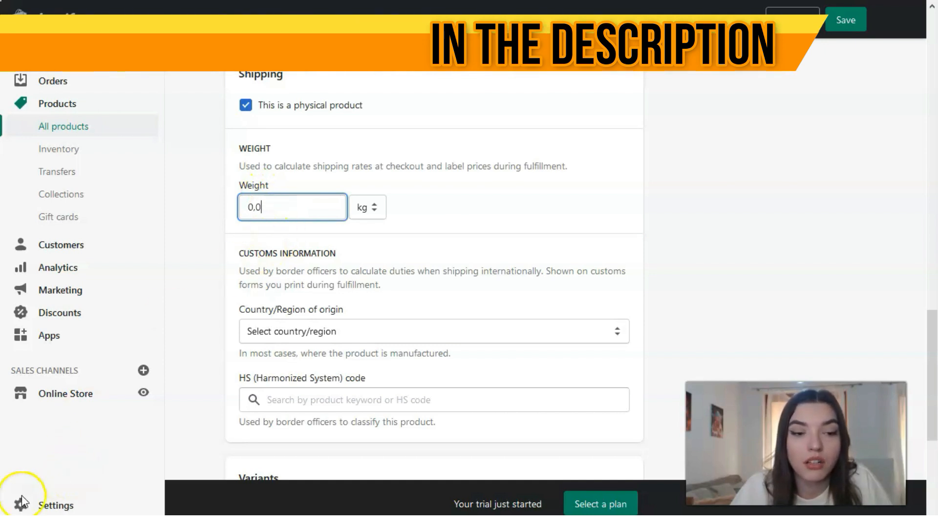
type("0")
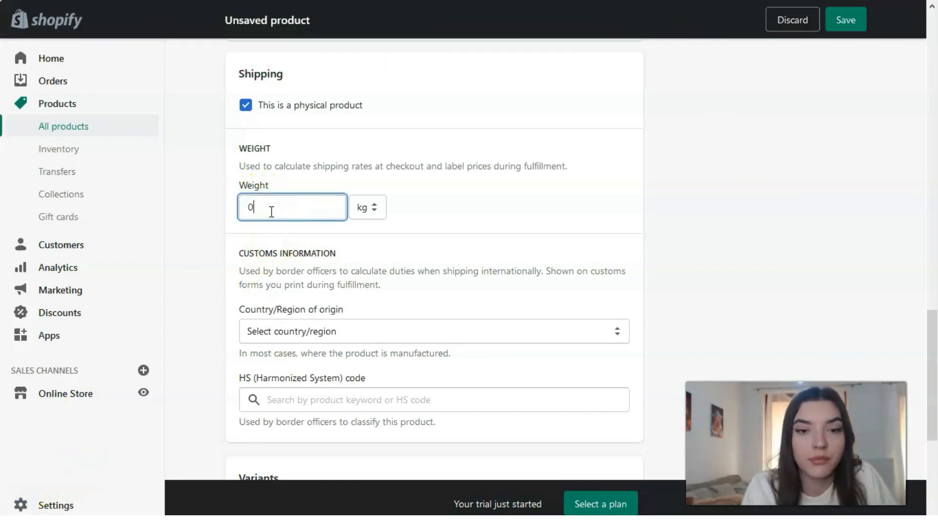
type("18")
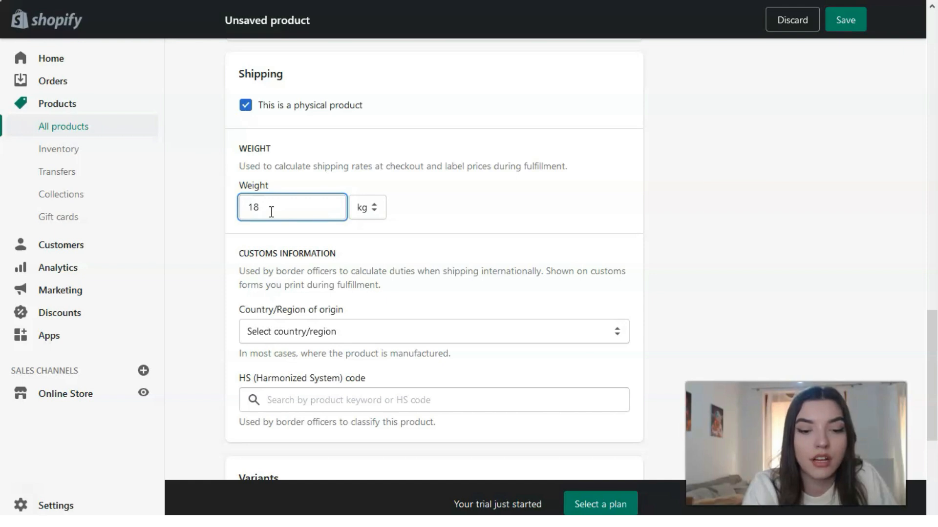
left_click(366, 207)
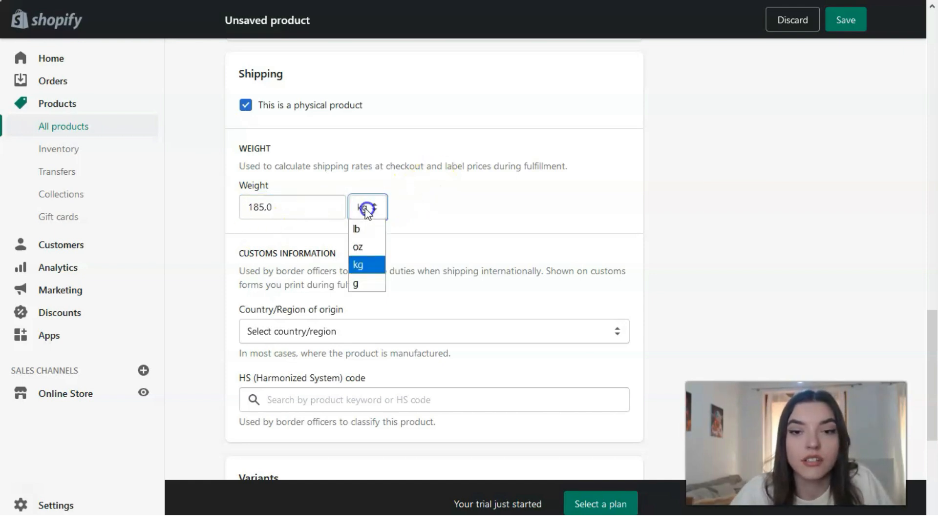
- Set the customs country of origin to British Indian Ocean Territory
scroll("down", 3)
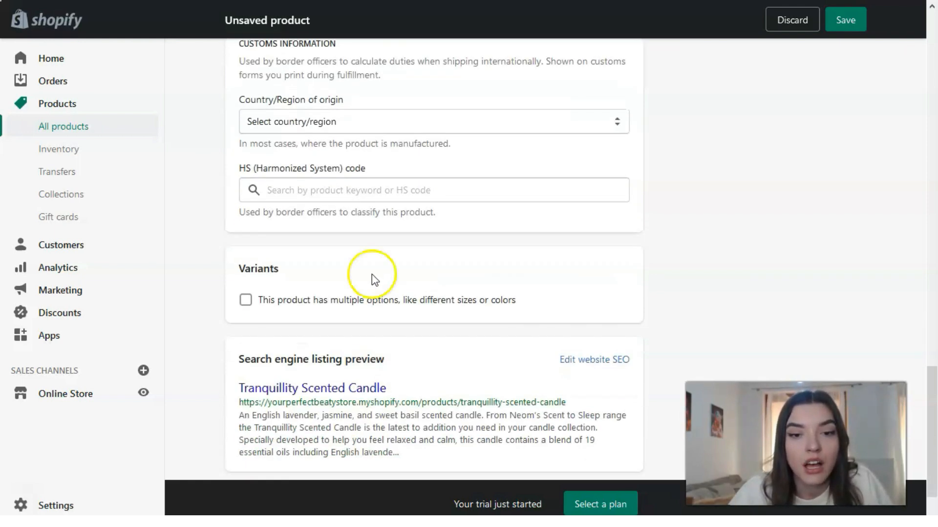
left_click(432, 122)
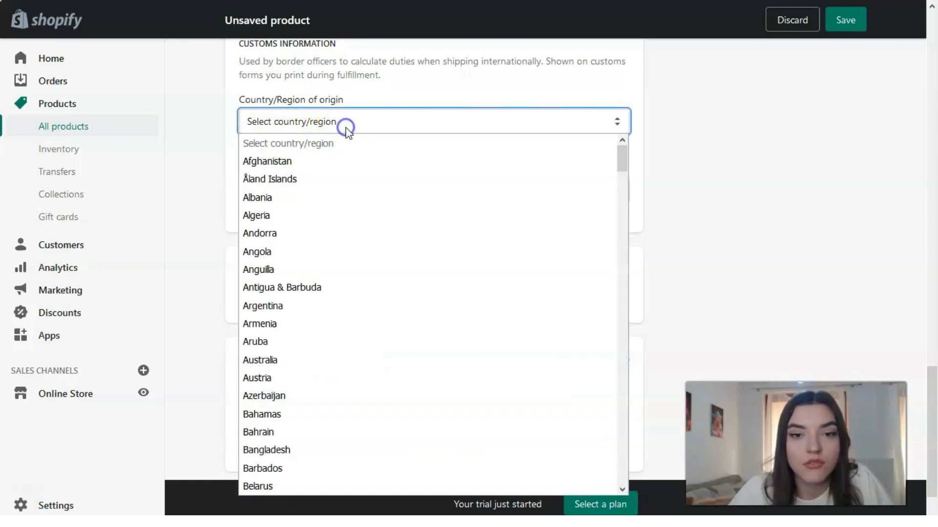
mouse_move(307, 293)
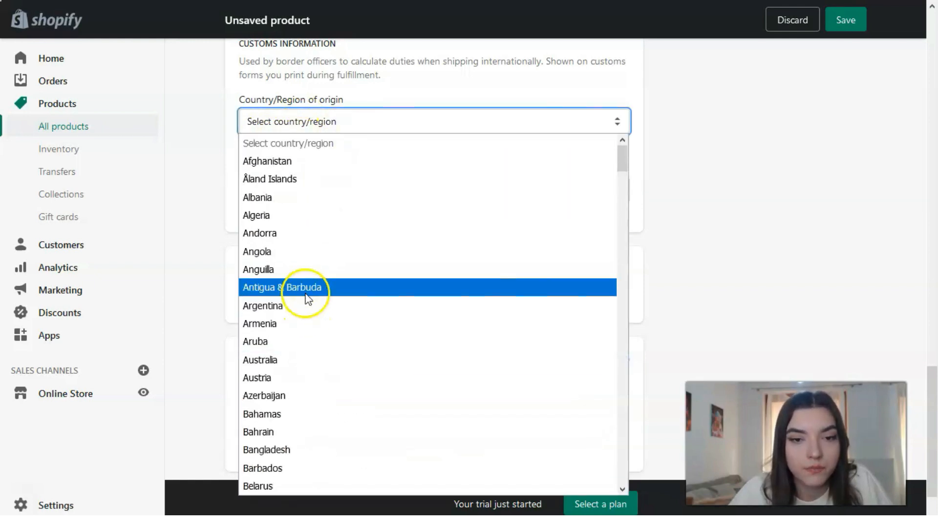
scroll("down", 3)
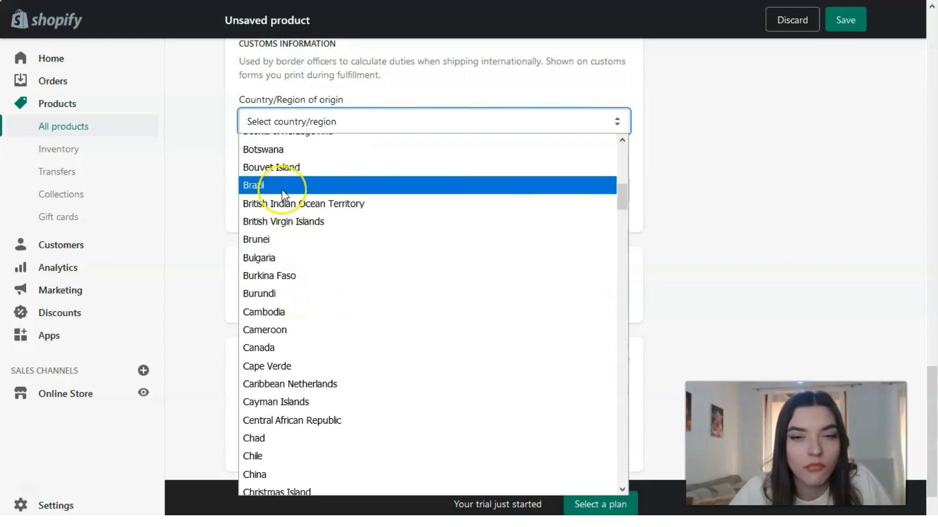
mouse_move(284, 213)
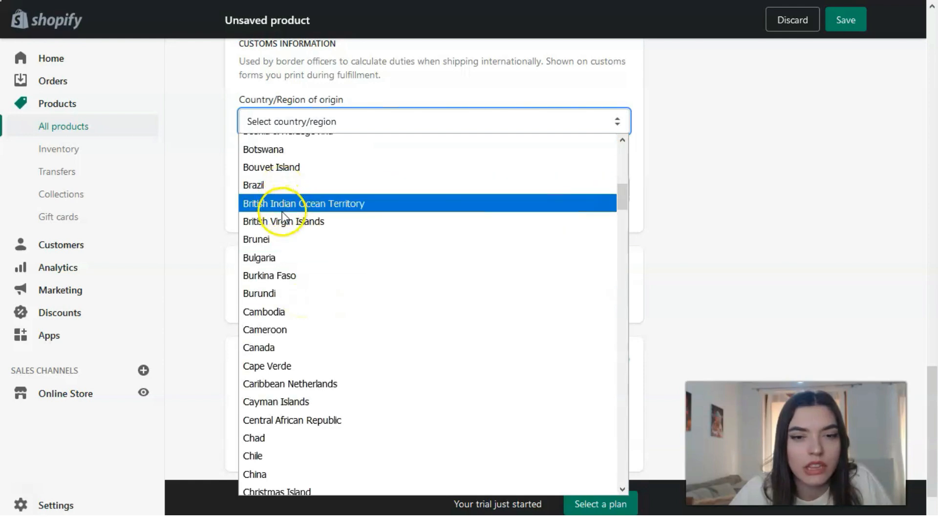
left_click(303, 203)
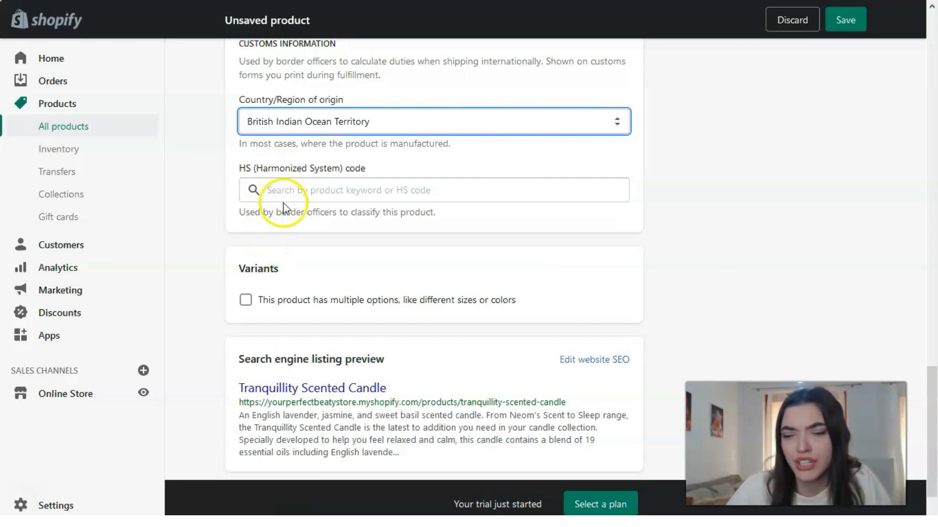
mouse_move(272, 308)
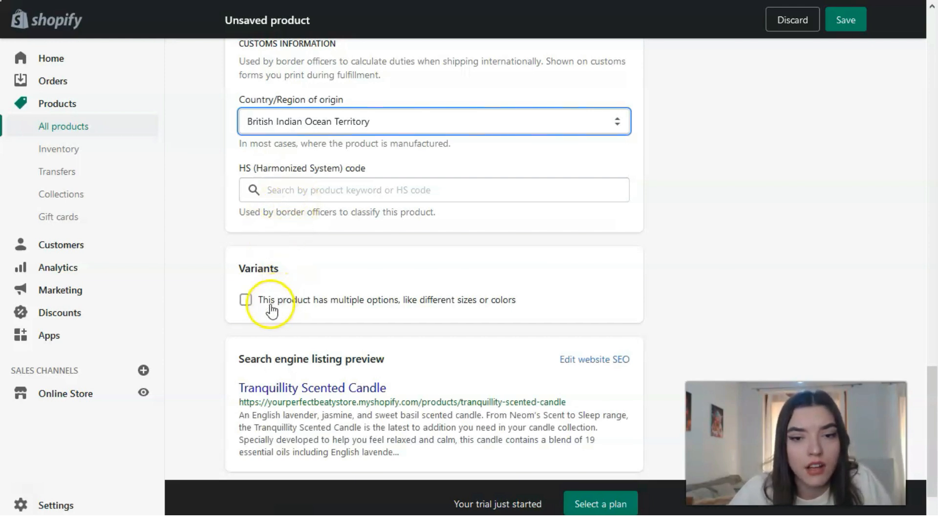
- Turn on multiple options for the product and reach the Variants section
left_click(246, 299)
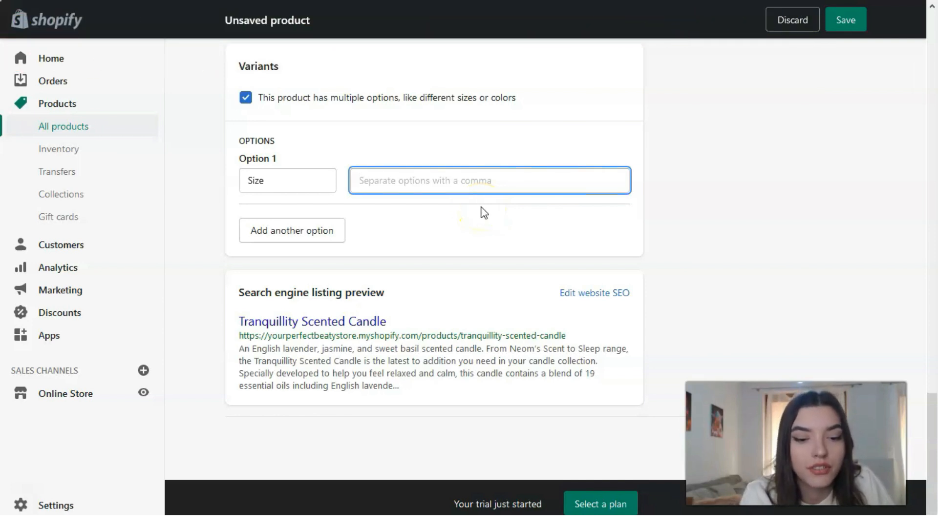
scroll("down", 3)
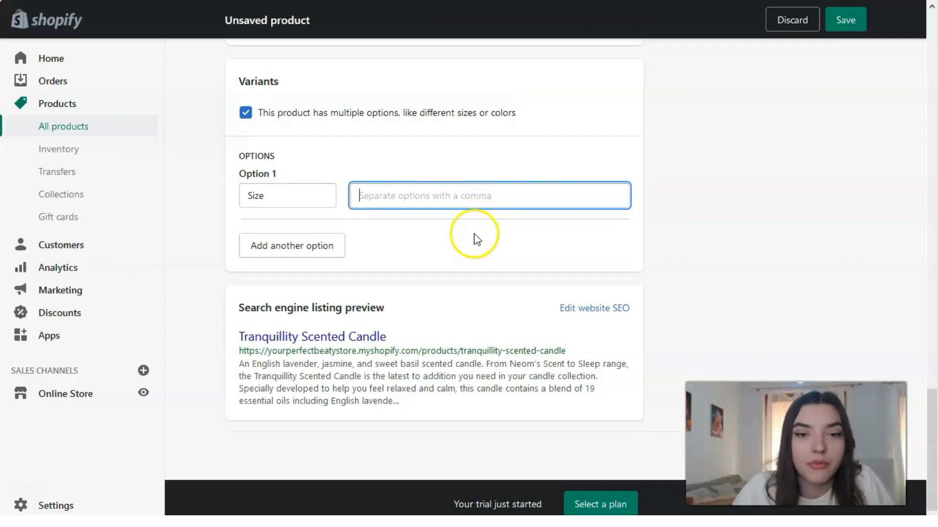
scroll("down", 3)
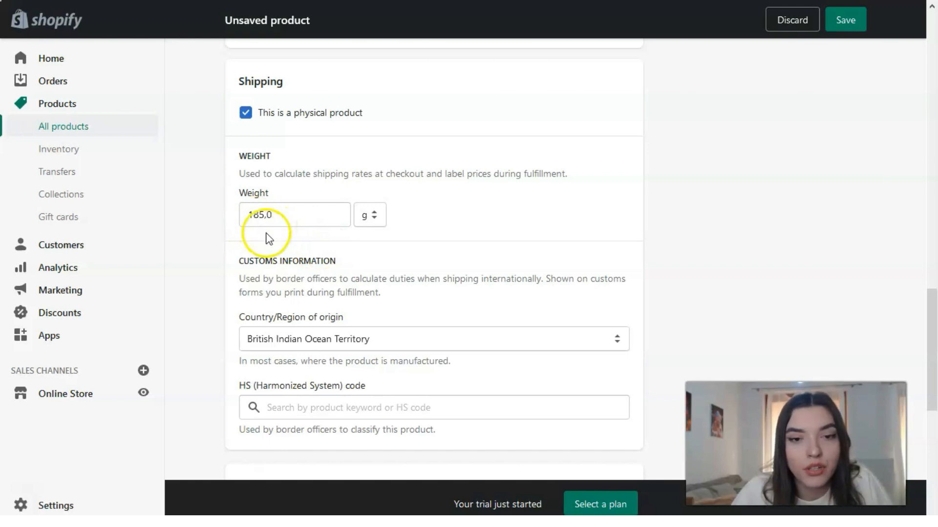
scroll("down", 3)
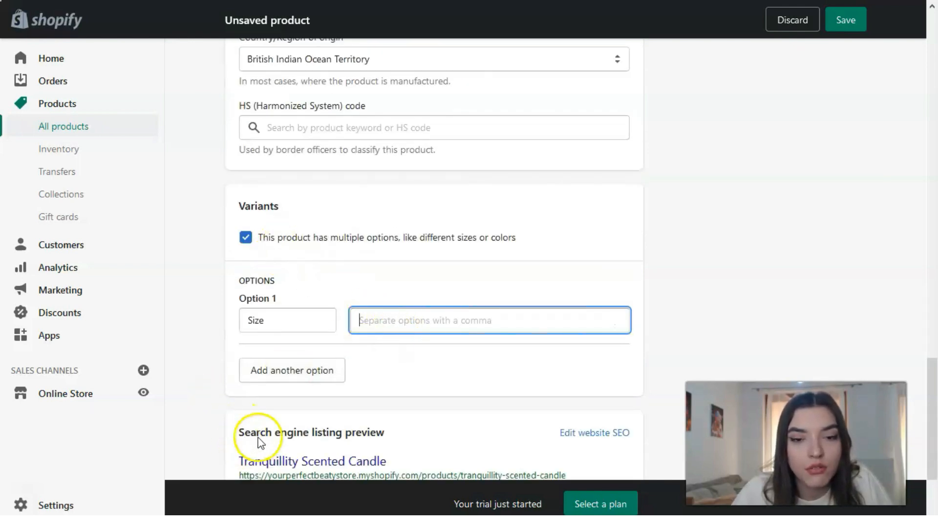
mouse_move(21, 504)
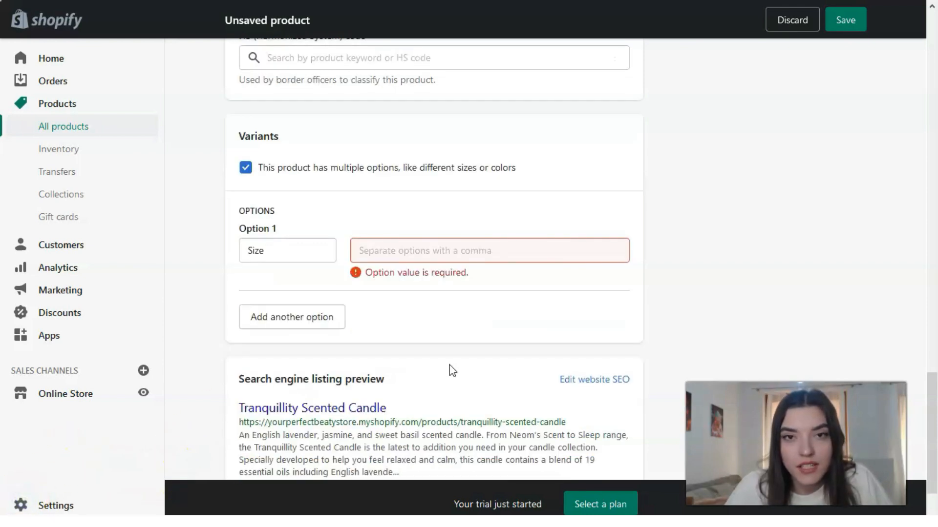
- Switch the first option's name from Size to Title, reopening the suggestions
left_click(287, 250)
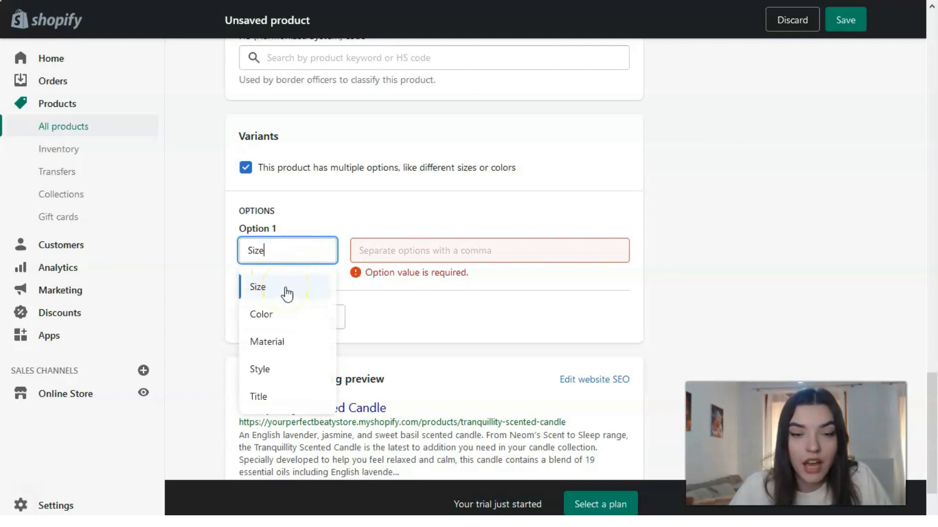
left_click(258, 396)
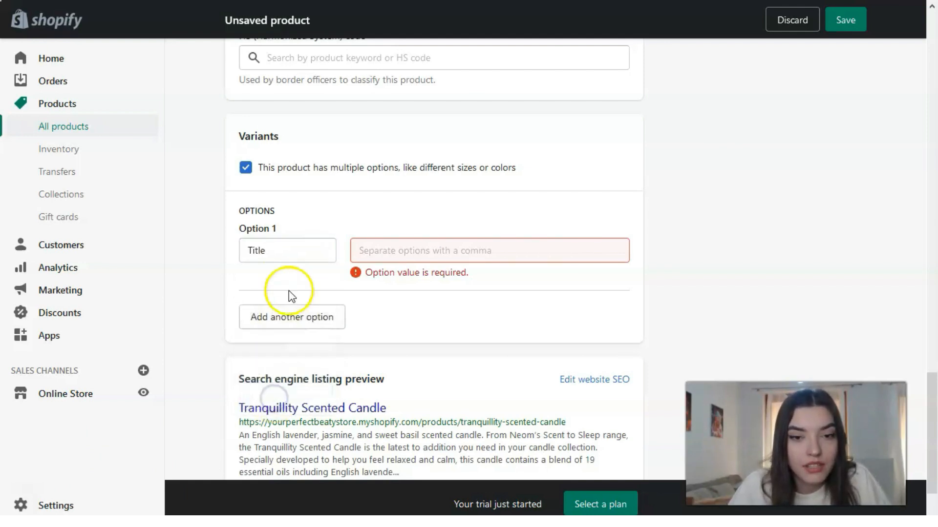
left_click(287, 250)
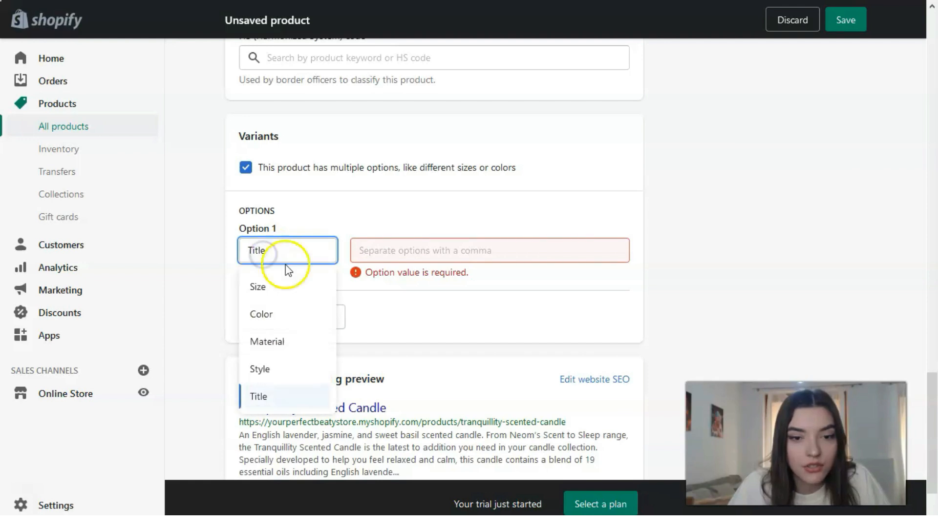
mouse_move(285, 407)
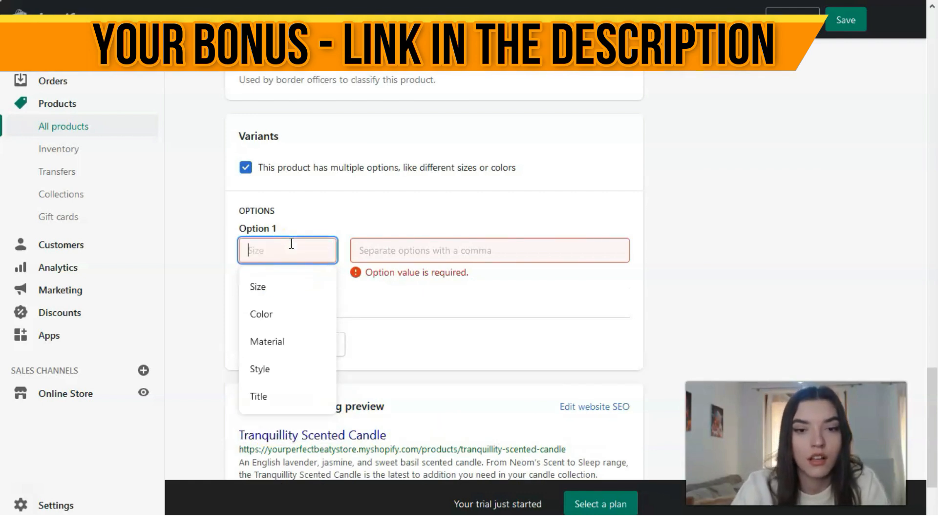
- Name the variant option 'Hrs' and enter its values 20 and 40
type("H")
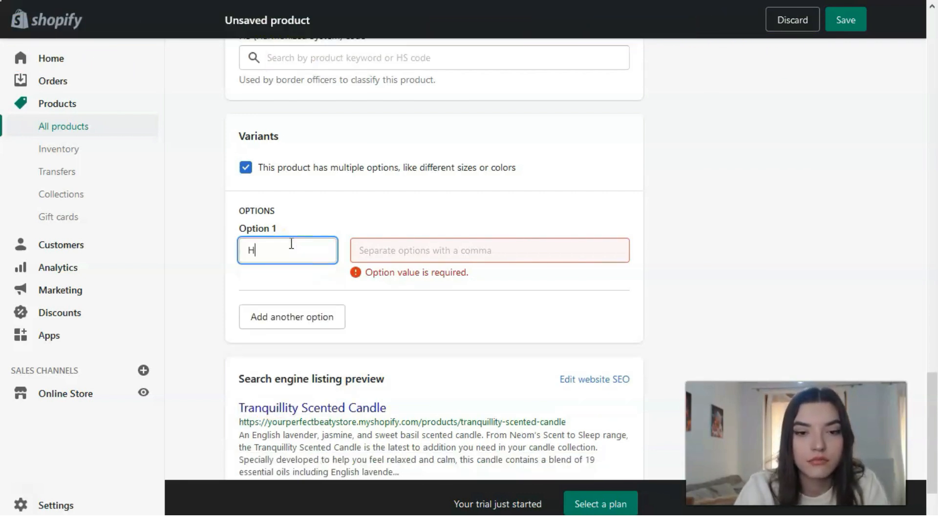
type("rs")
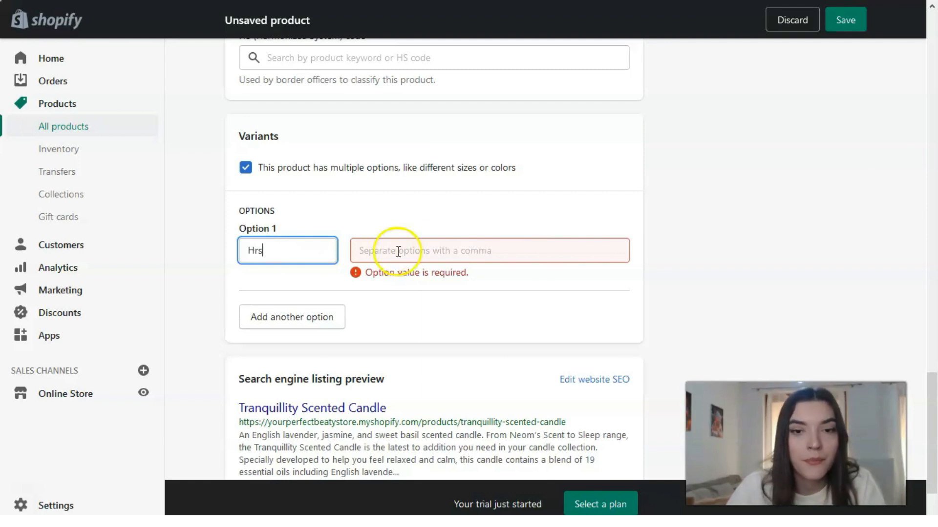
left_click(488, 250)
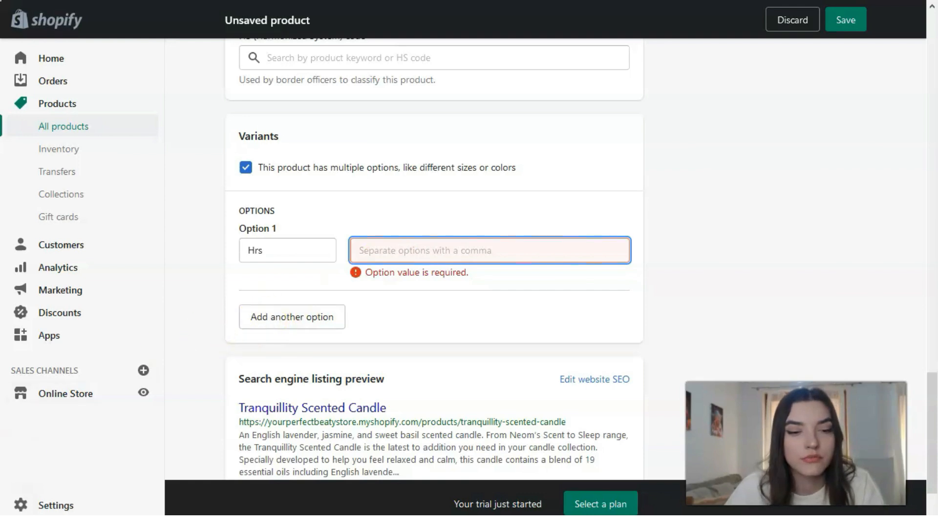
type("2")
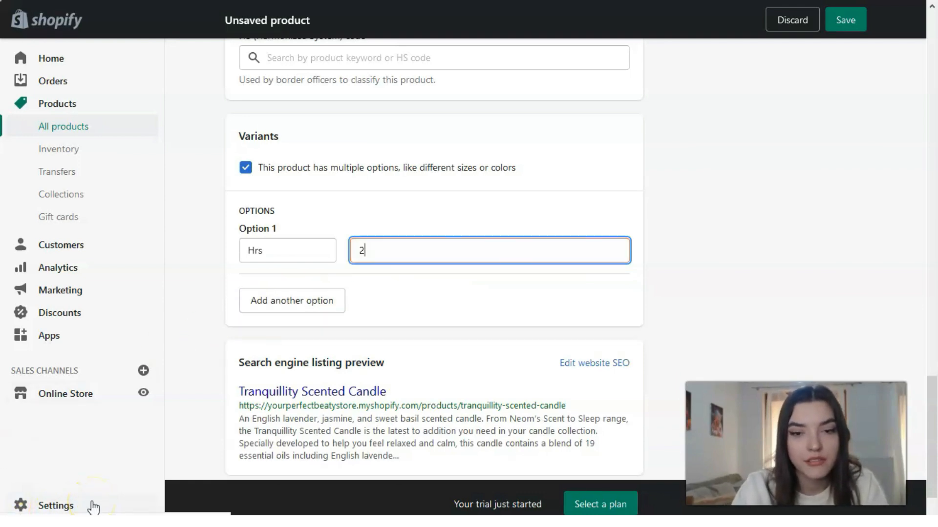
type("0")
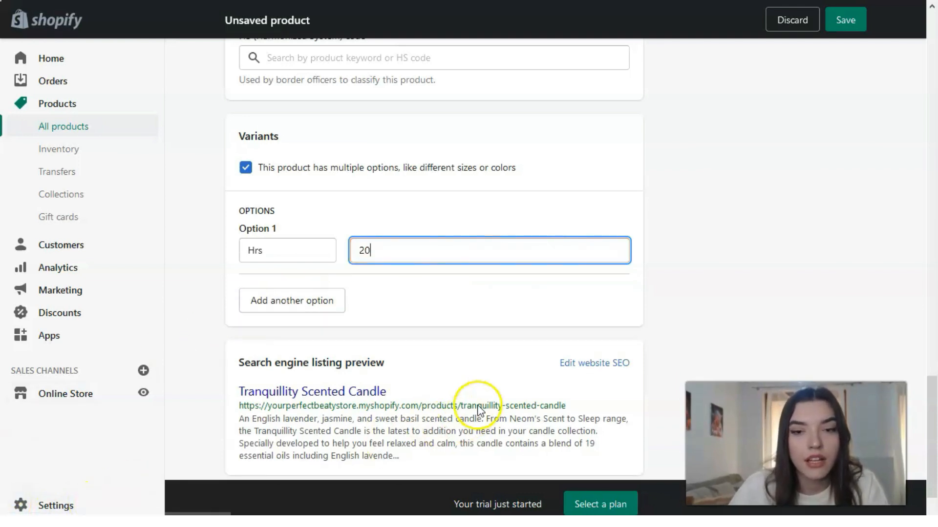
key("Enter")
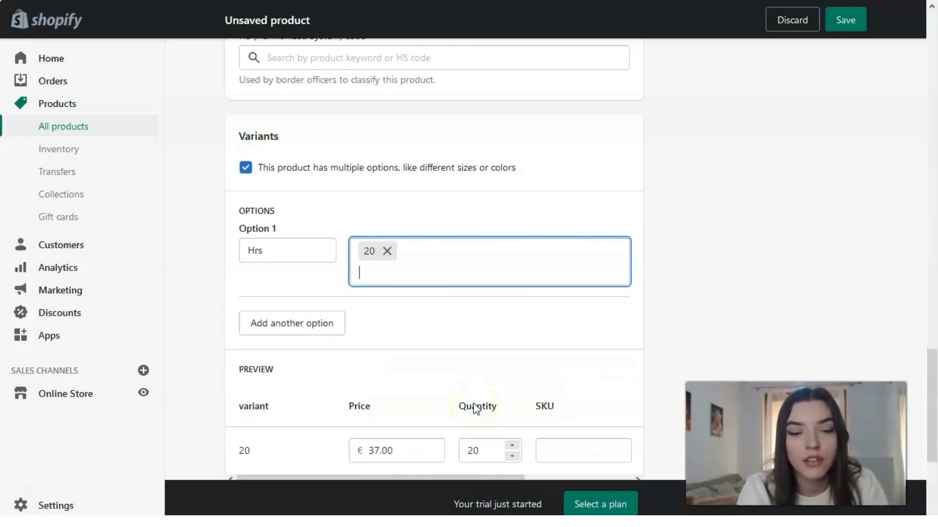
type("40")
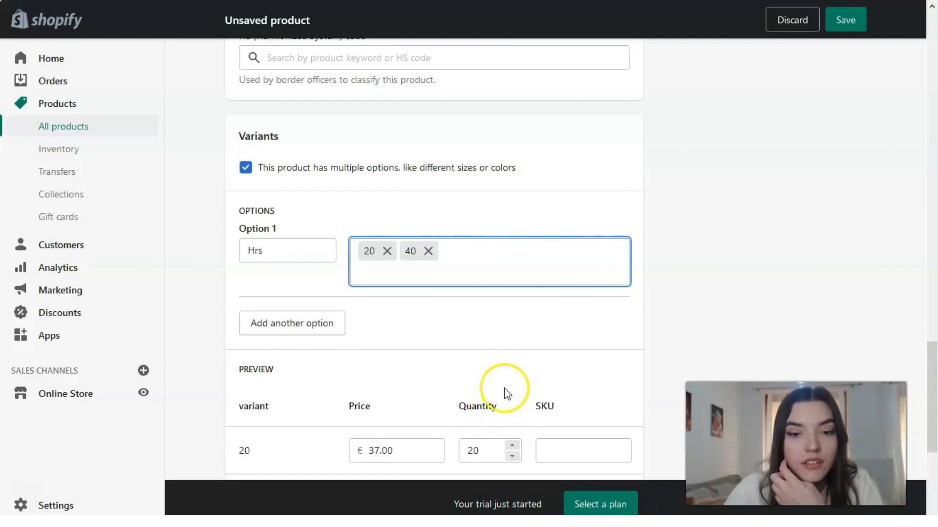
- Give the 40 Hrs variant a €60.00 price and stock quantity 15 in the preview table
scroll("down", 3)
type("60")
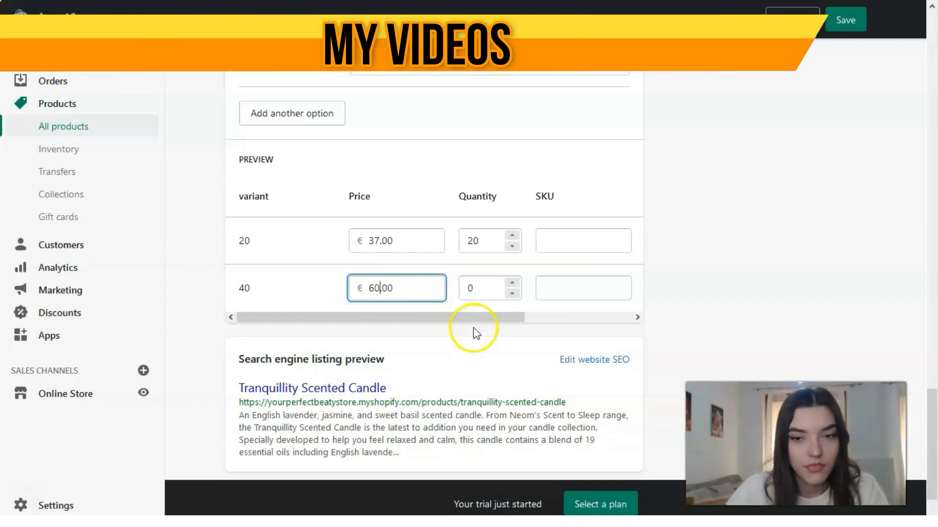
left_click(490, 288)
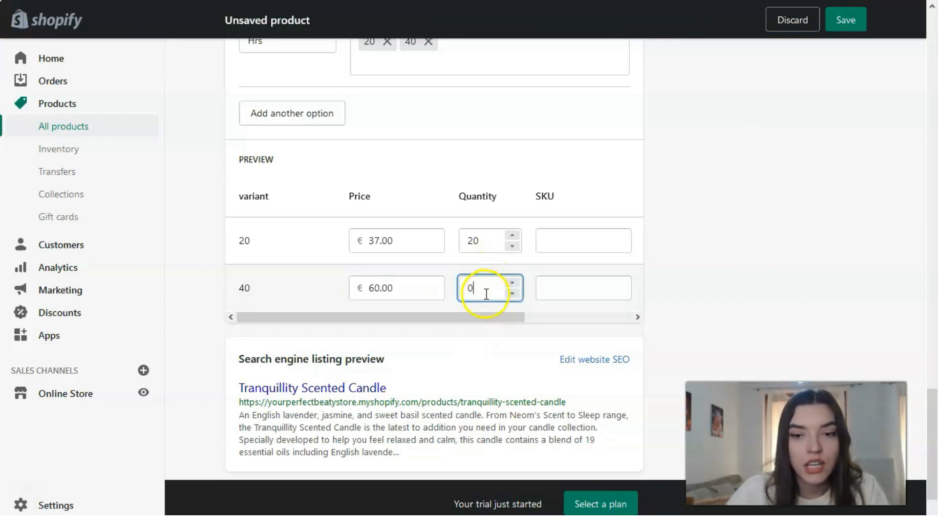
mouse_move(503, 308)
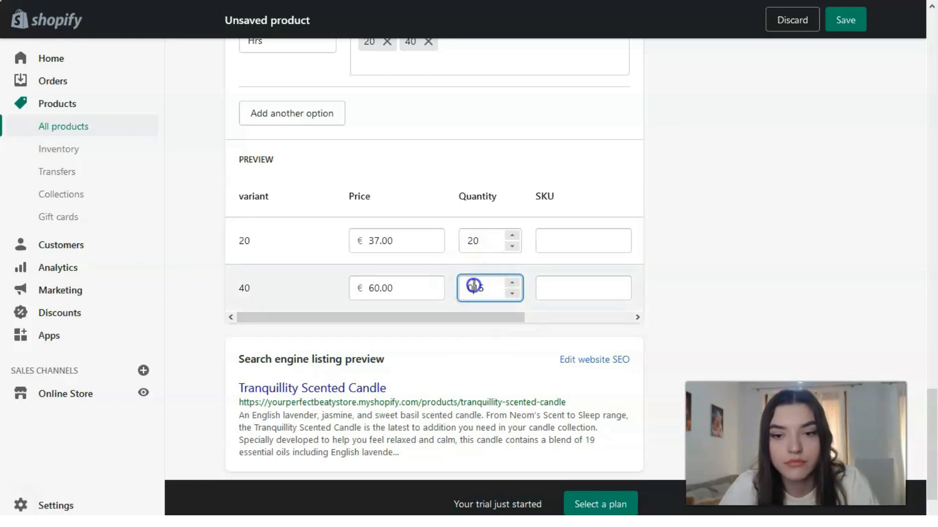
type("15")
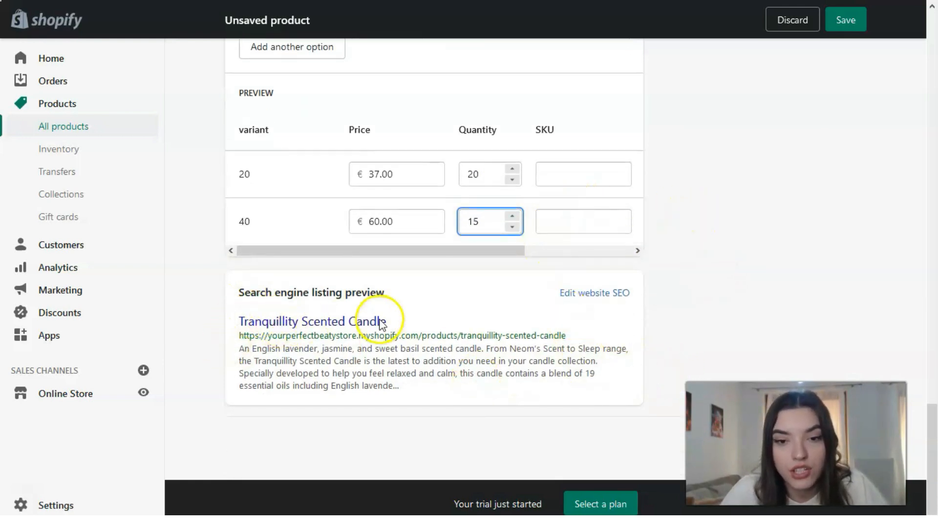
left_click(485, 221)
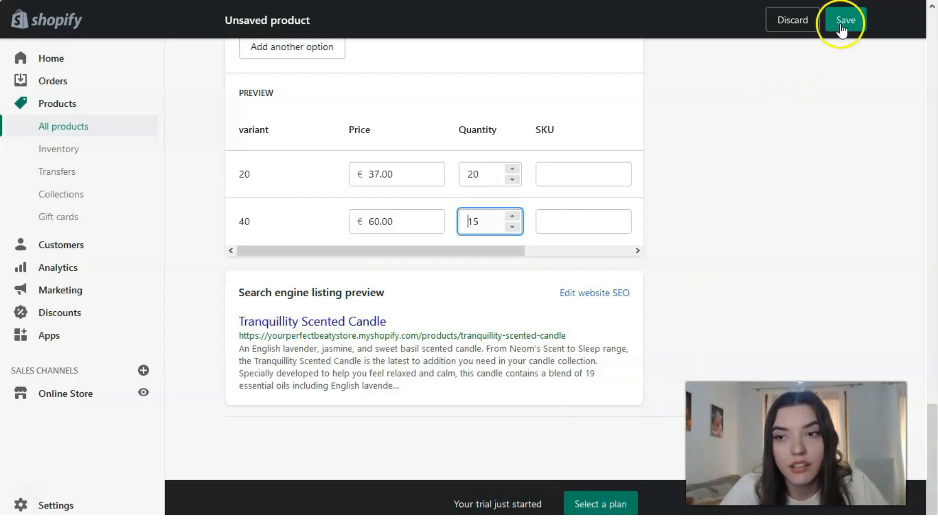
- Save the Tranquillity Scented Candle product as a draft
left_click(845, 19)
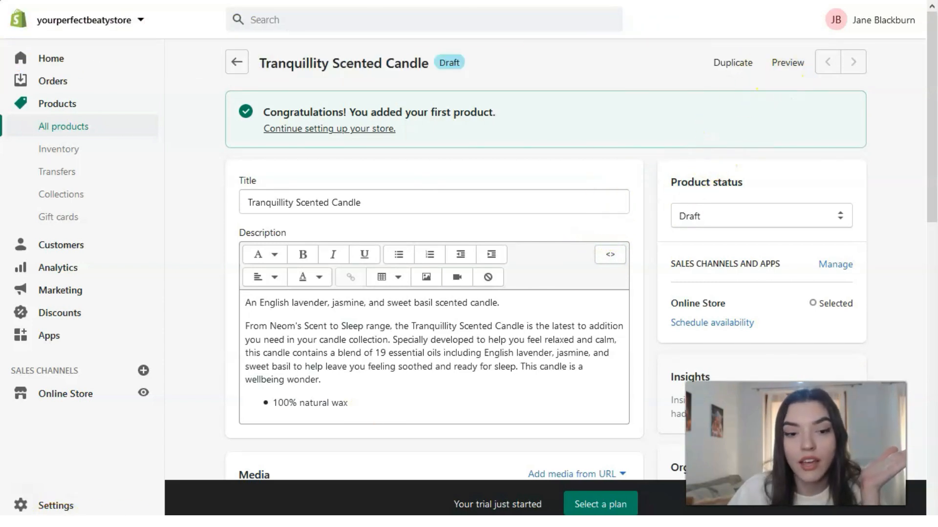
- Preview the candle in the store, checking €60.00 for 40 Hrs and €37.00 for 20 Hrs
left_click(787, 62)
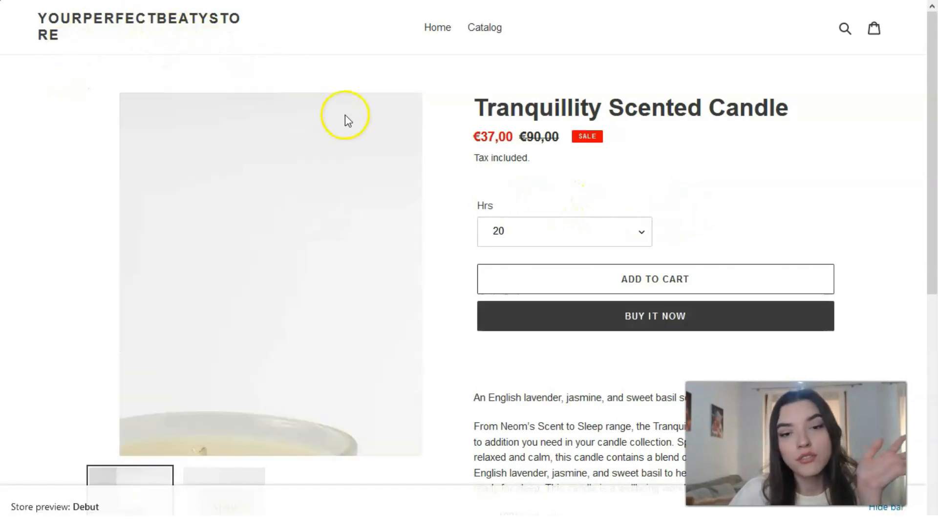
scroll("down", 3)
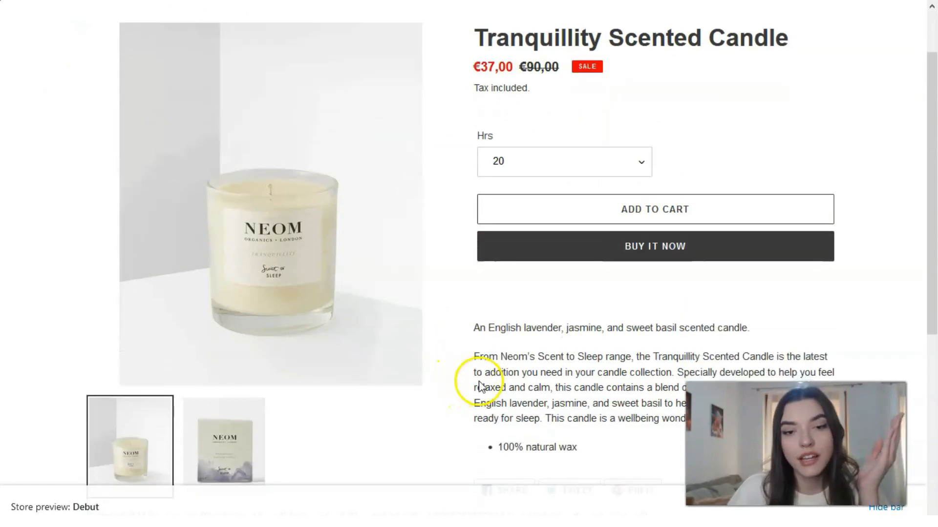
mouse_move(451, 388)
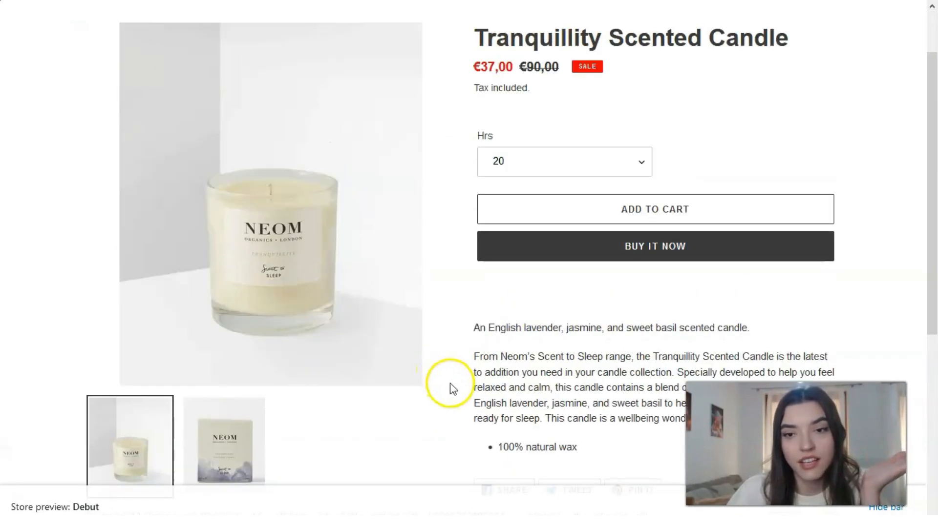
scroll("down", 3)
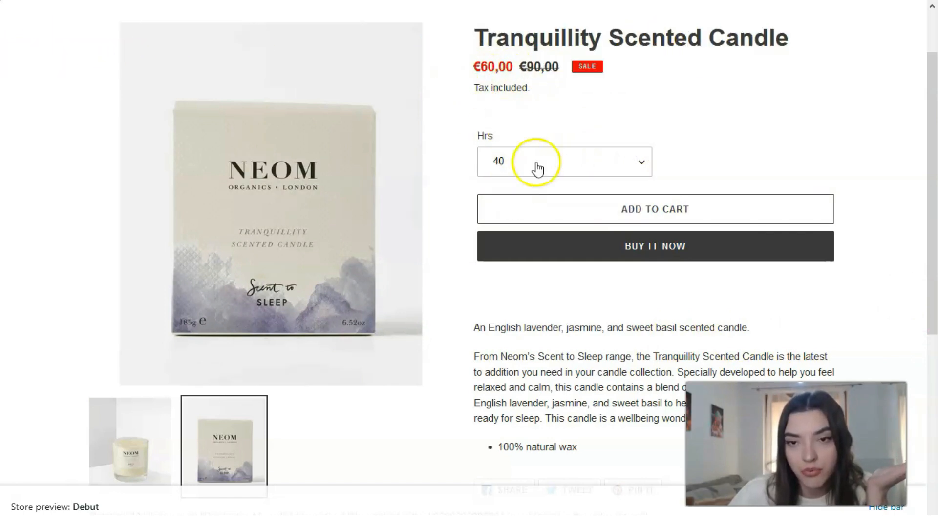
left_click(562, 162)
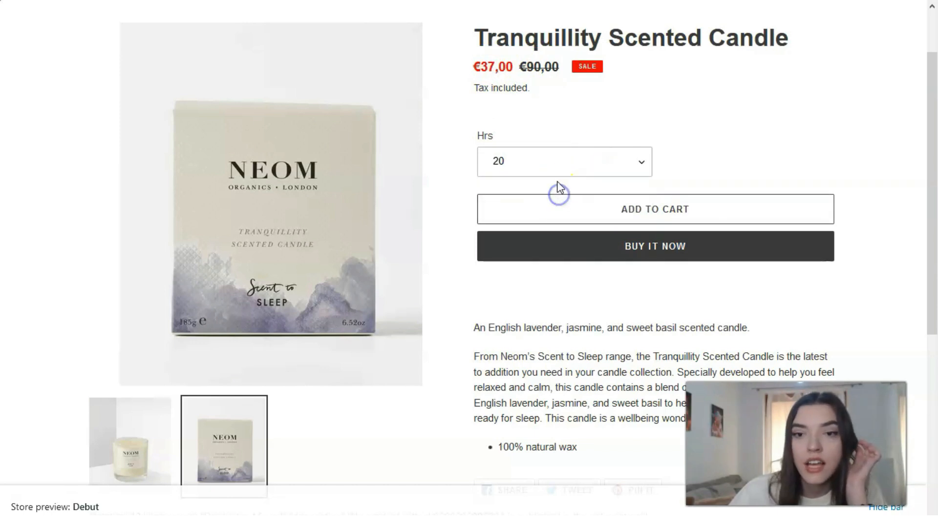
scroll("down", 3)
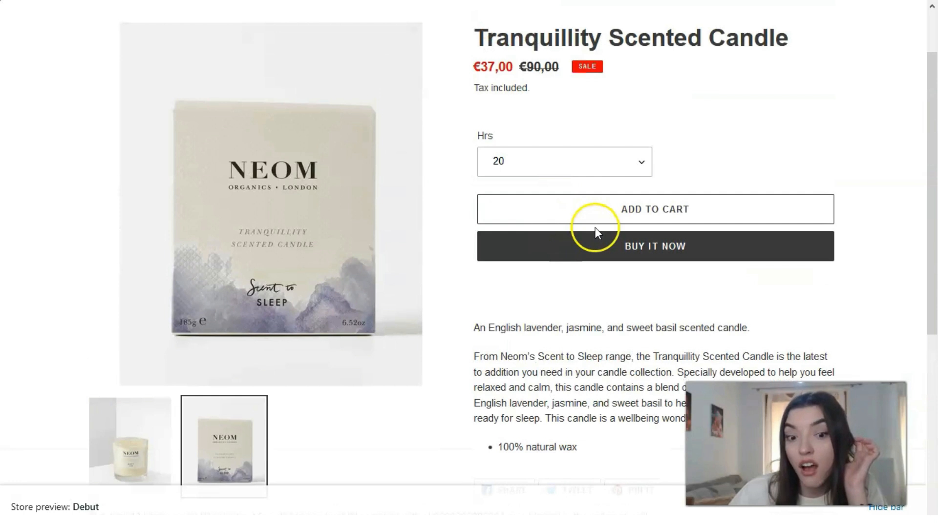
mouse_move(36, 502)
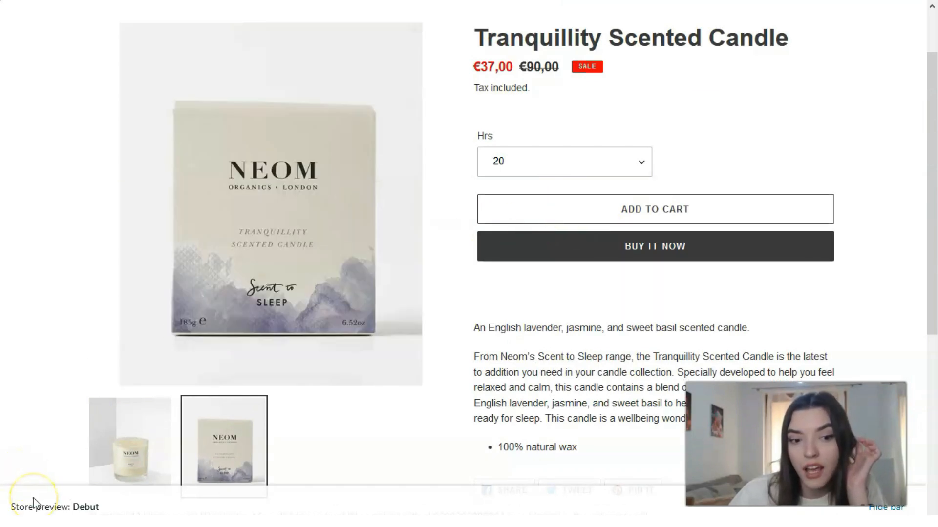